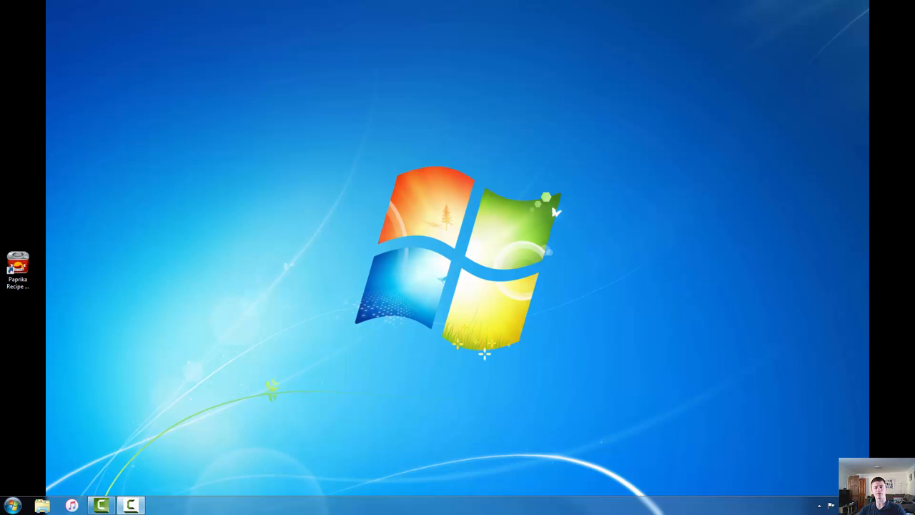
mouse_move(593, 350)
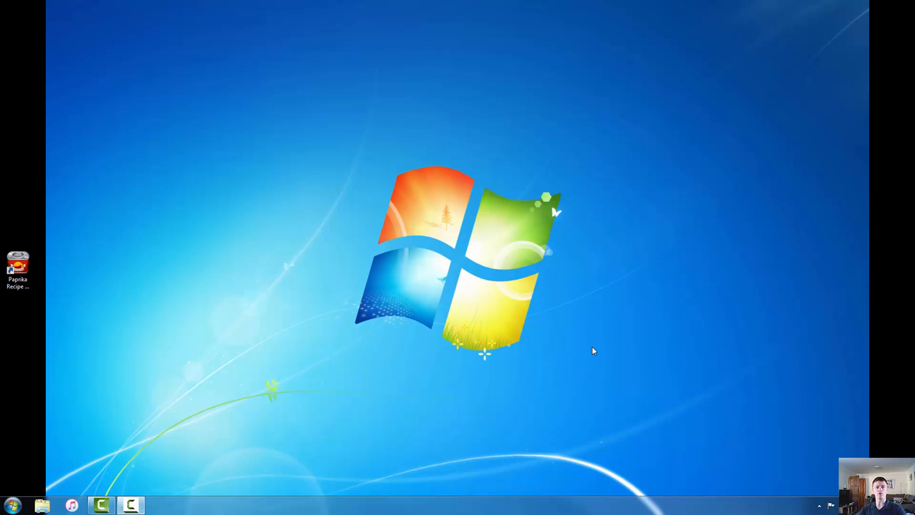
mouse_move(472, 338)
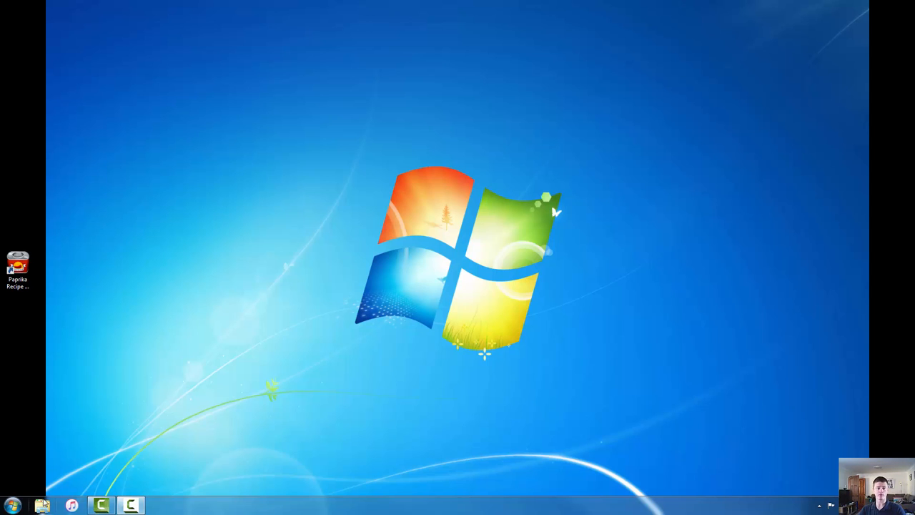
Step: Search the Start menu for 'chrome' and bring up the Google Chrome result's options
left_click(11, 505)
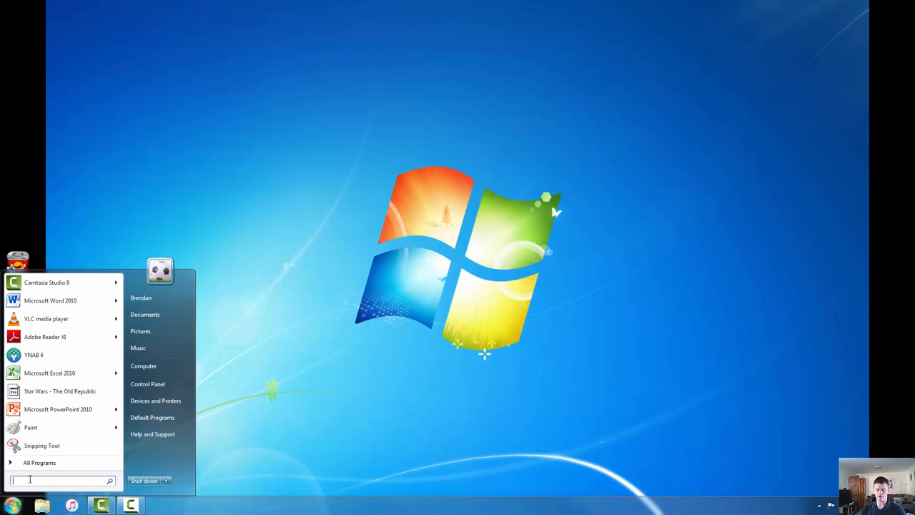
type("chrome")
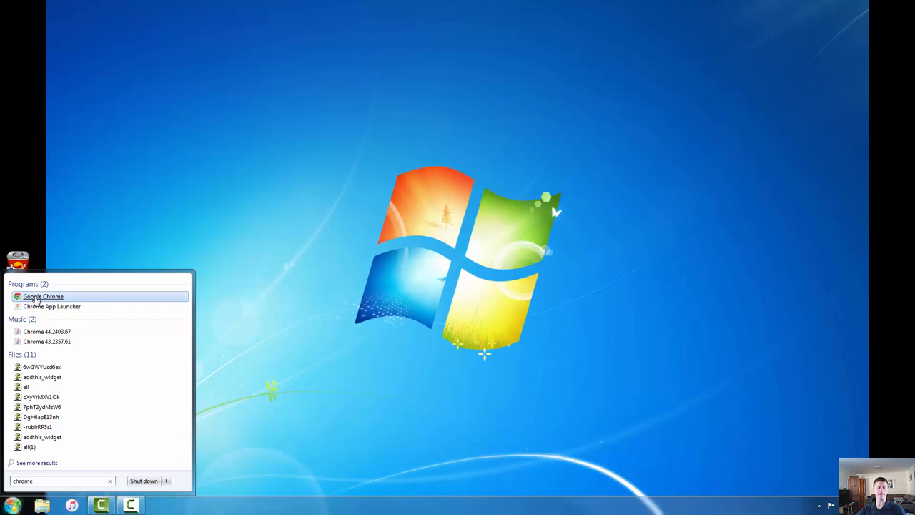
right_click(43, 296)
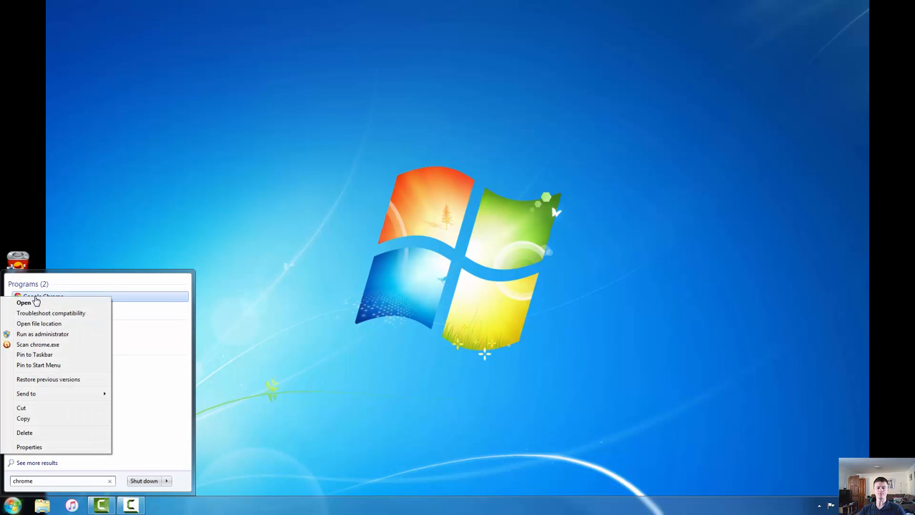
mouse_move(39, 323)
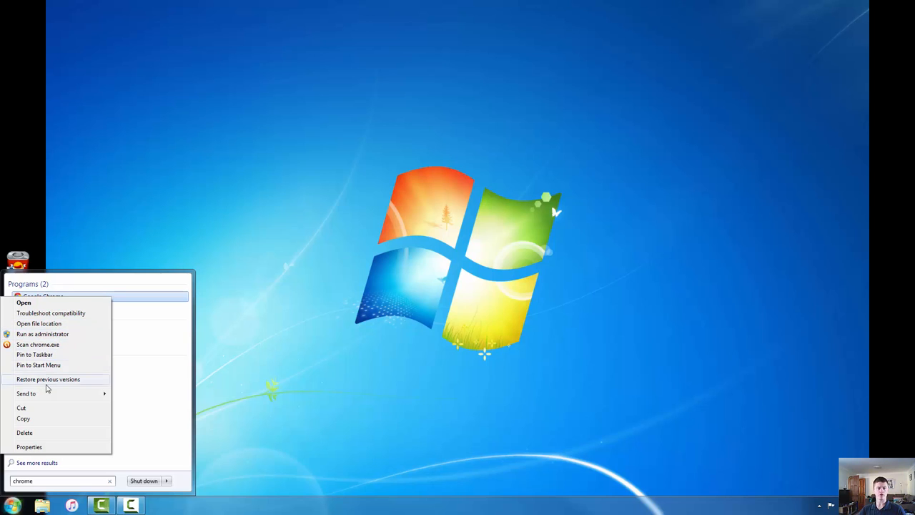
mouse_move(34, 355)
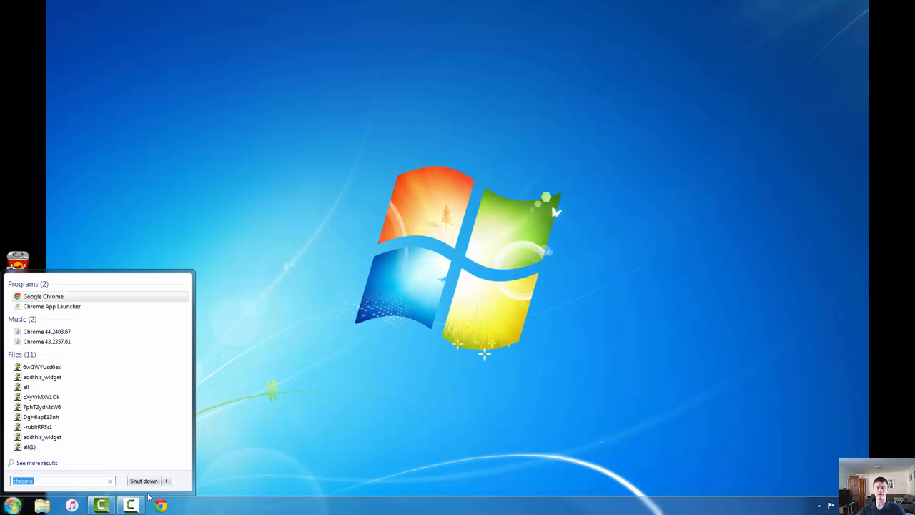
mouse_move(160, 506)
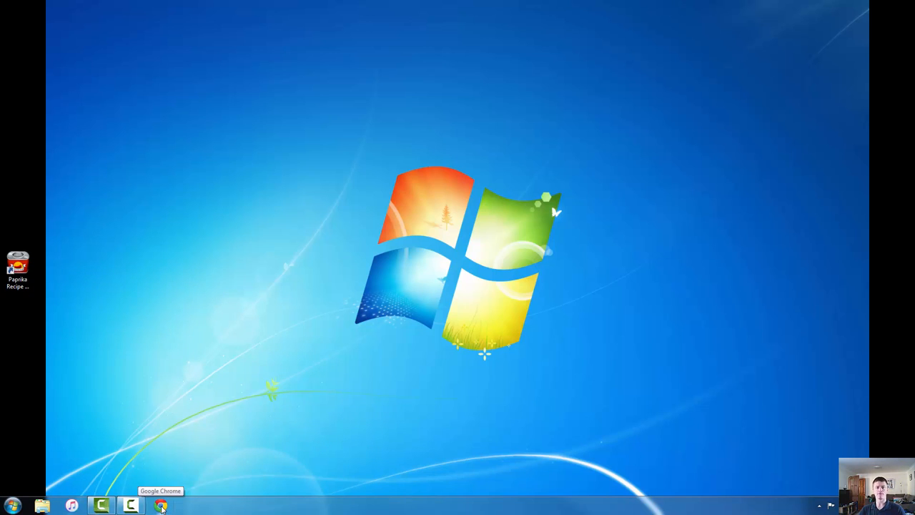
Step: Bring up the Chrome window from its taskbar icon, showing the New Tab page
left_click(160, 506)
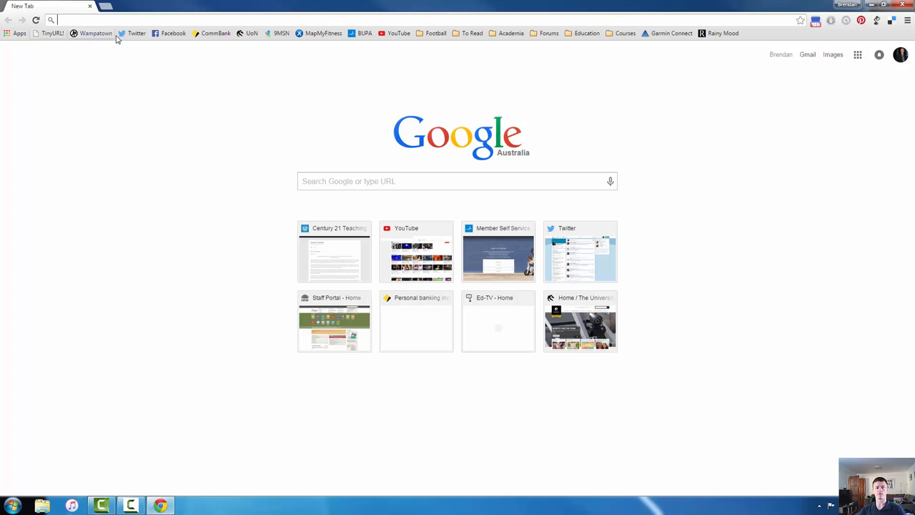
mouse_move(301, 275)
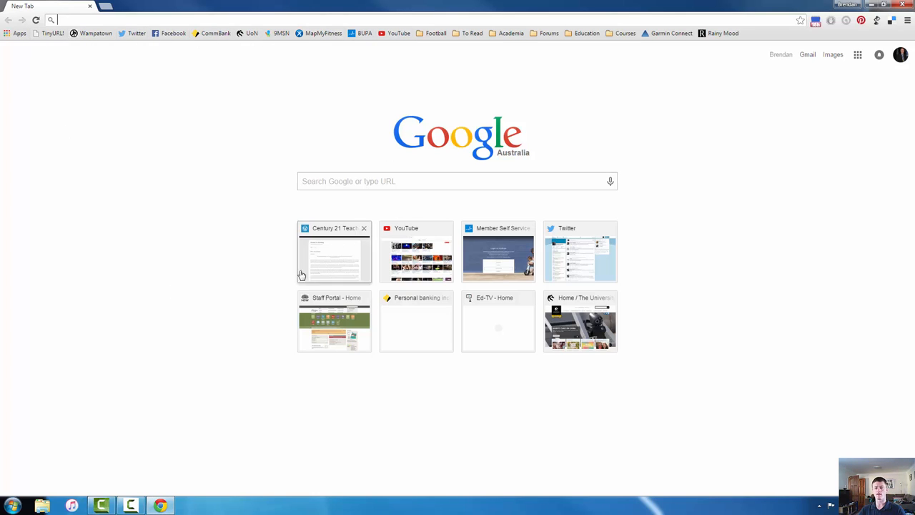
mouse_move(579, 375)
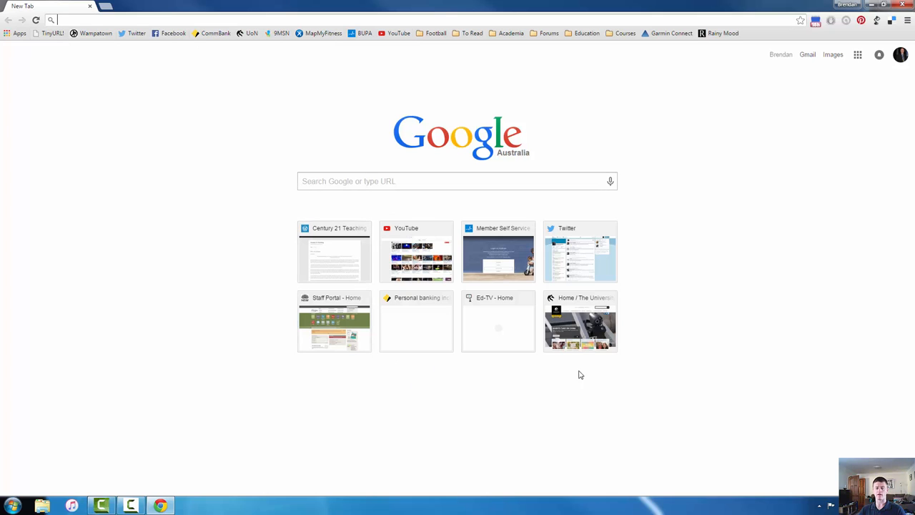
mouse_move(608, 299)
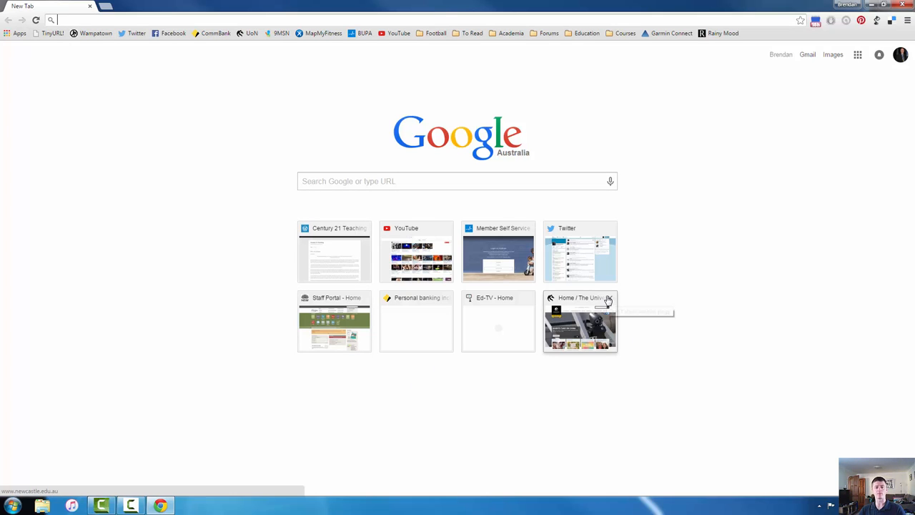
mouse_move(697, 282)
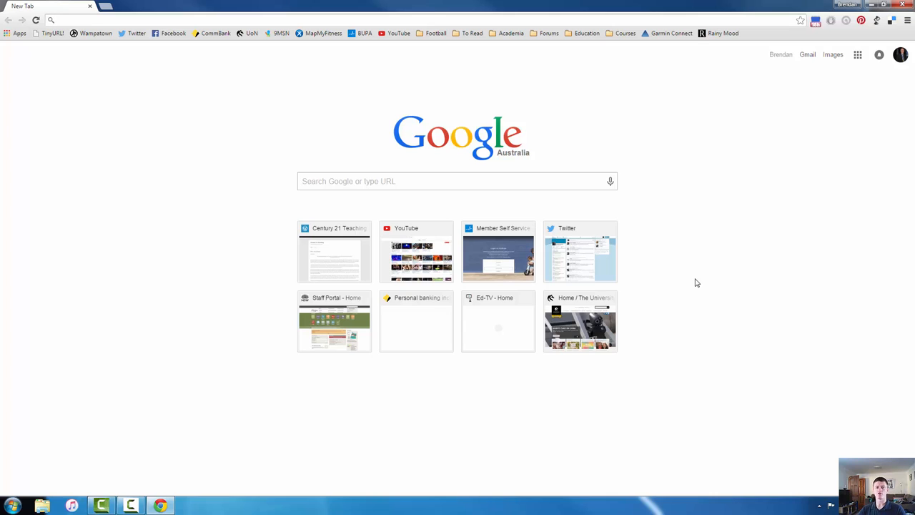
mouse_move(529, 73)
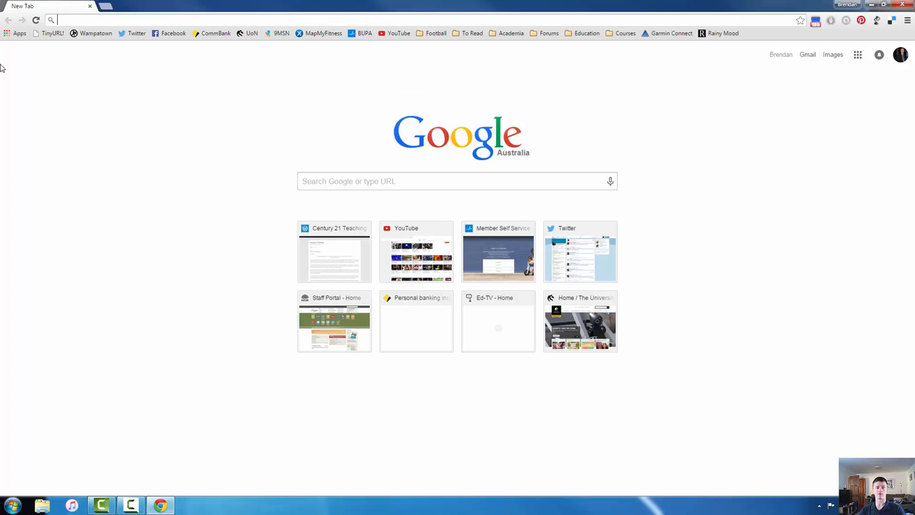
mouse_move(31, 422)
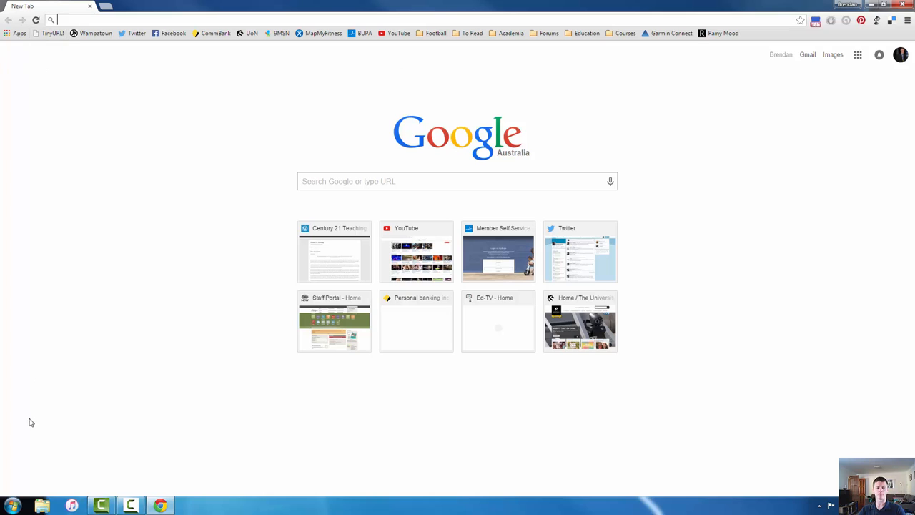
mouse_move(41, 63)
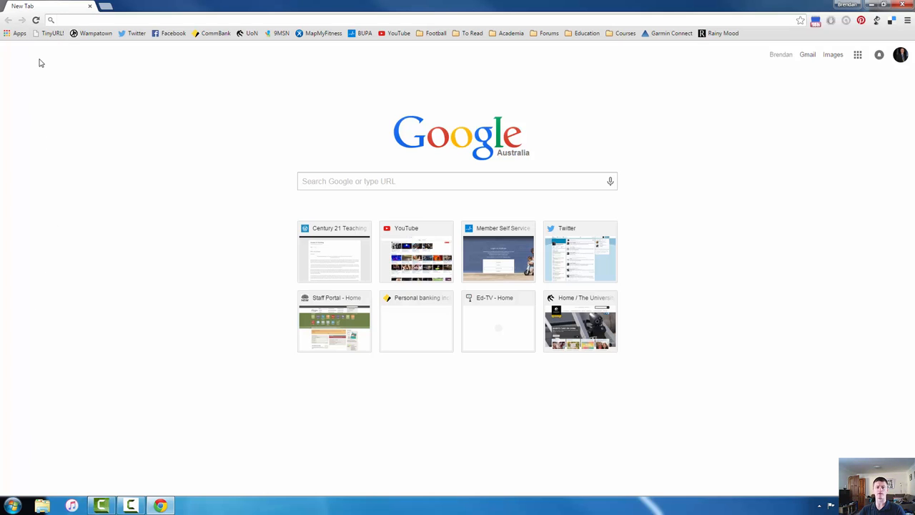
mouse_move(451, 72)
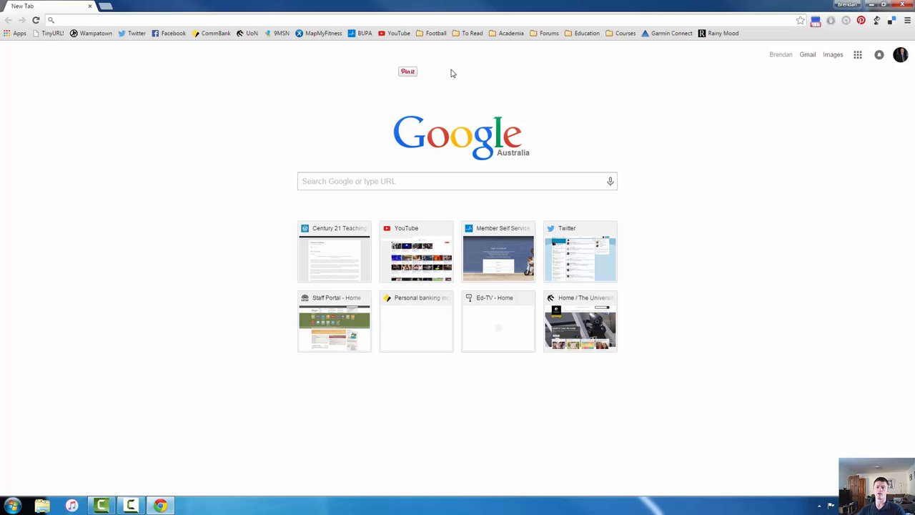
mouse_move(875, 46)
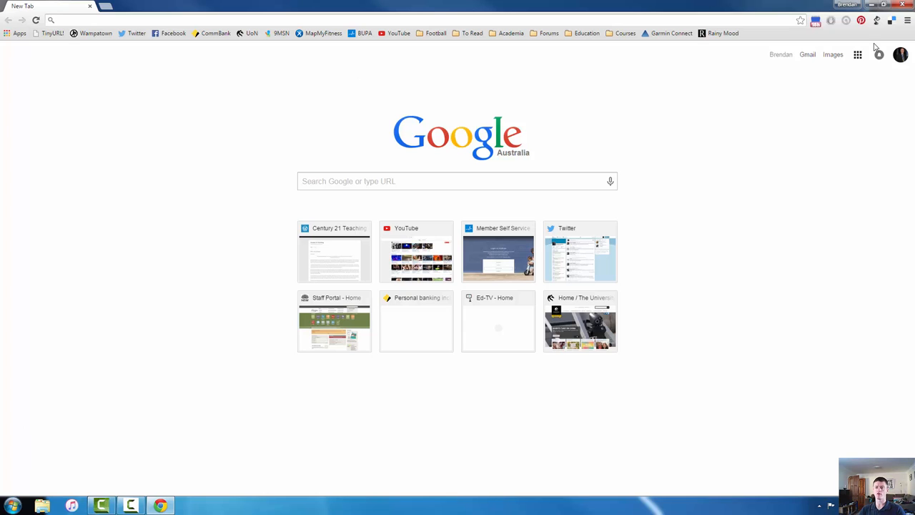
mouse_move(908, 20)
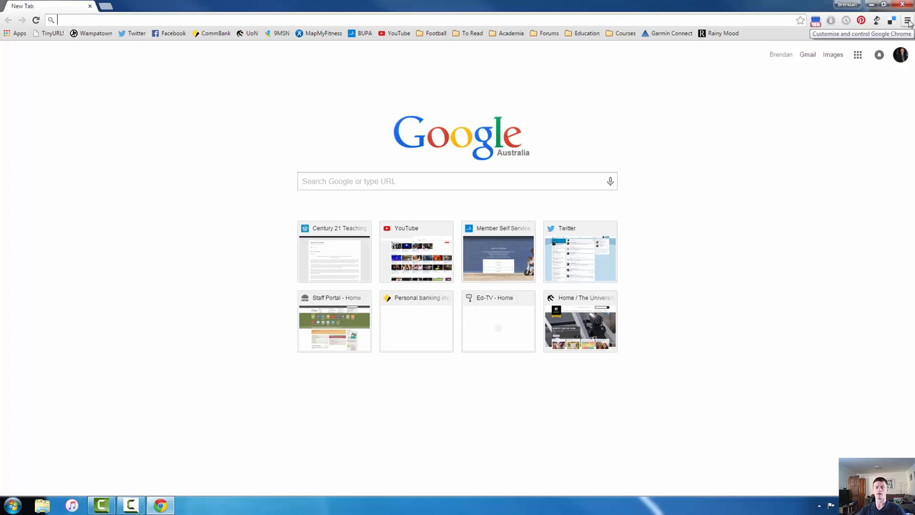
left_click(908, 21)
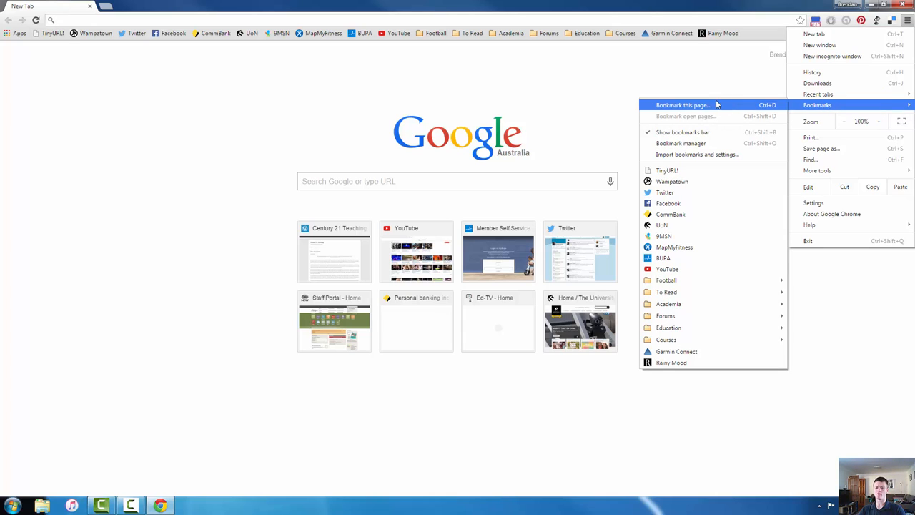
mouse_move(682, 132)
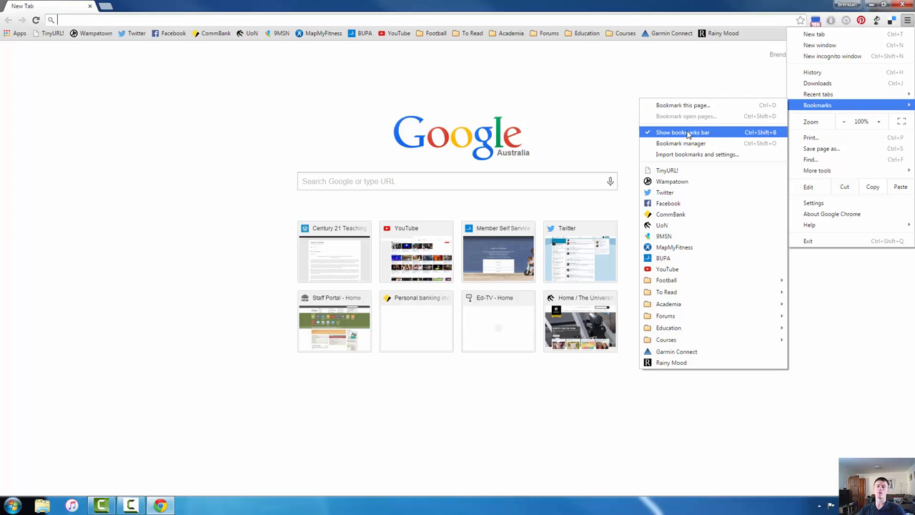
mouse_move(728, 132)
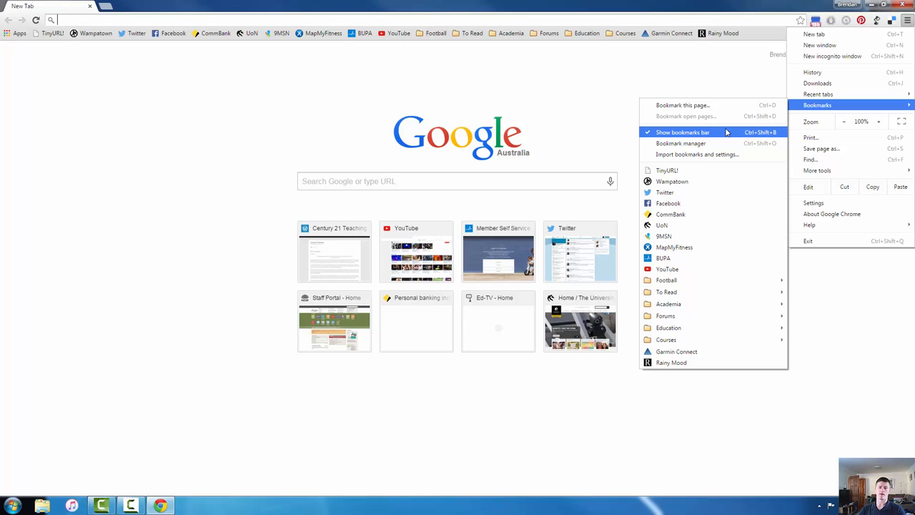
mouse_move(357, 39)
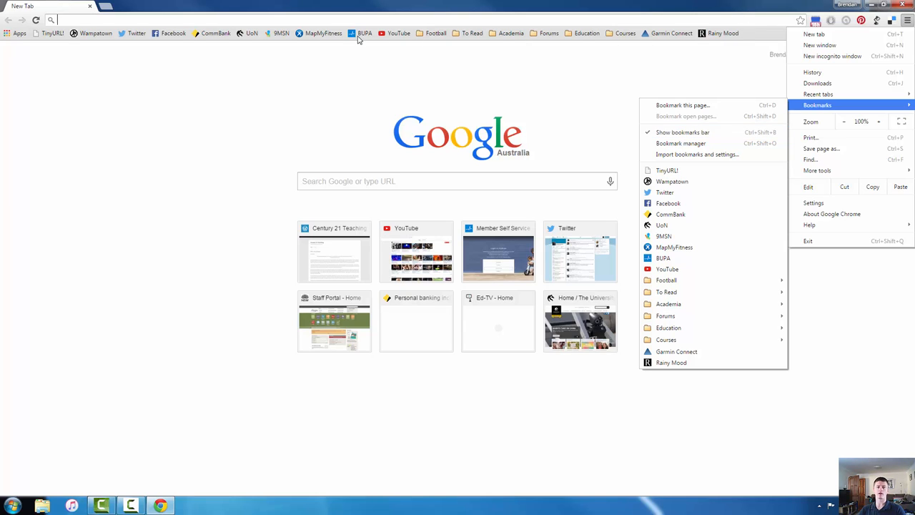
mouse_move(254, 34)
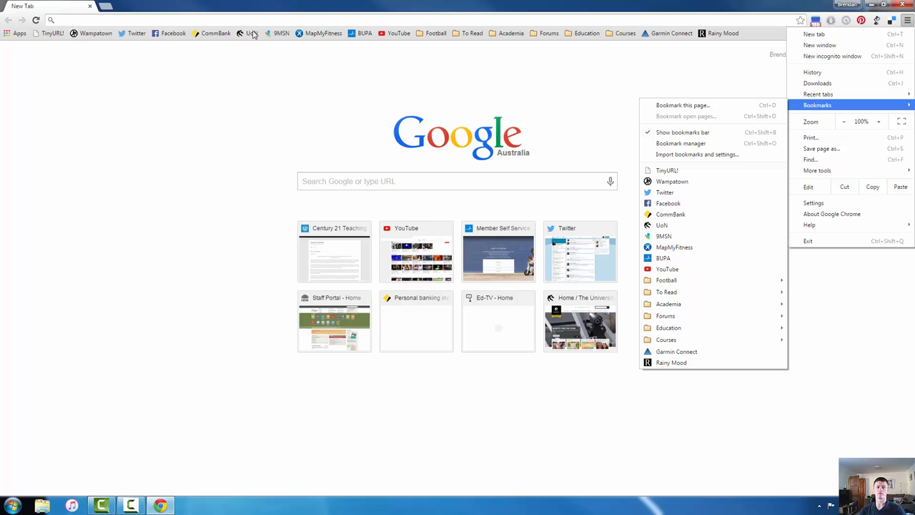
mouse_move(362, 38)
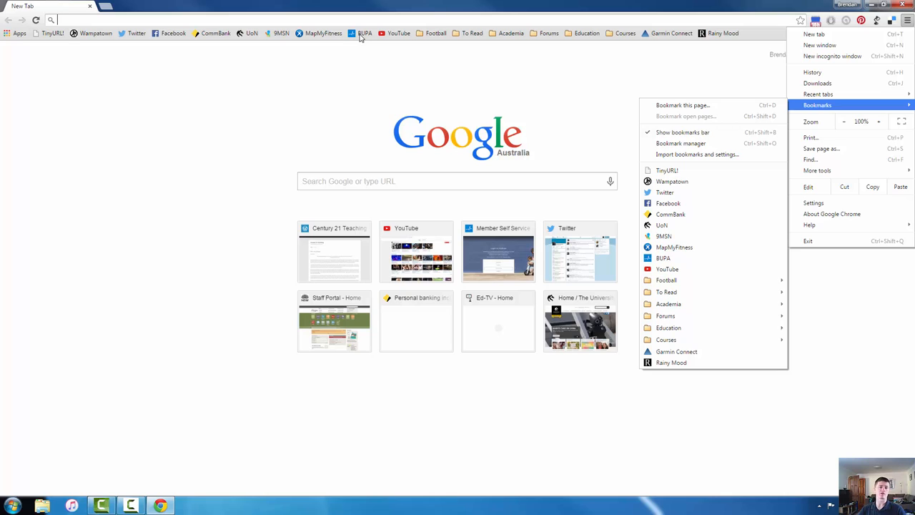
mouse_move(682, 132)
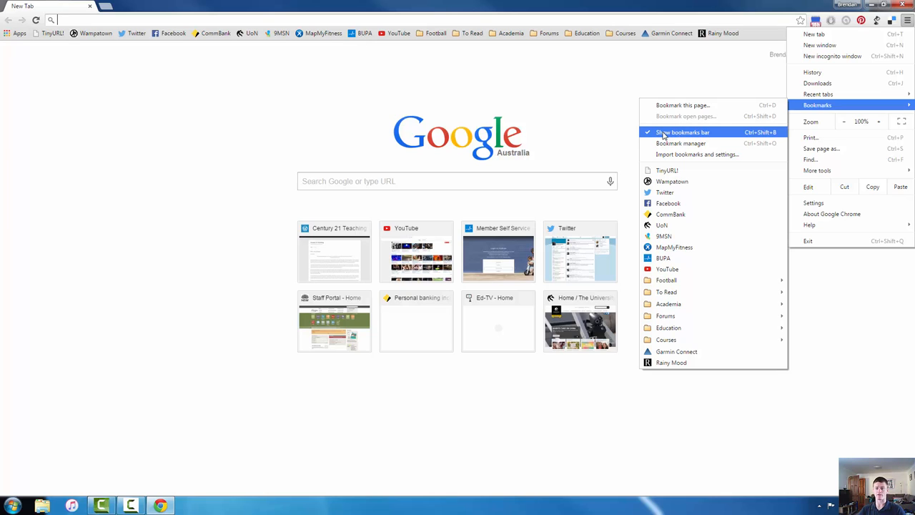
mouse_move(606, 97)
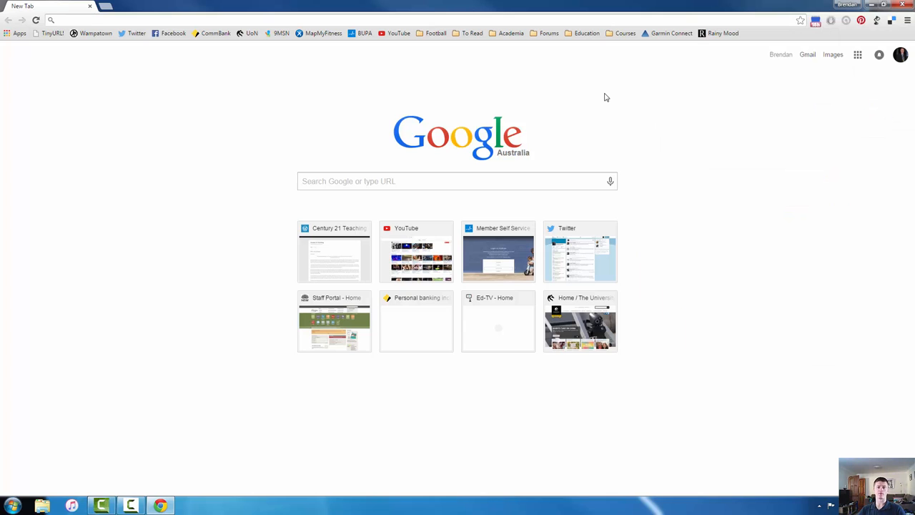
mouse_move(508, 34)
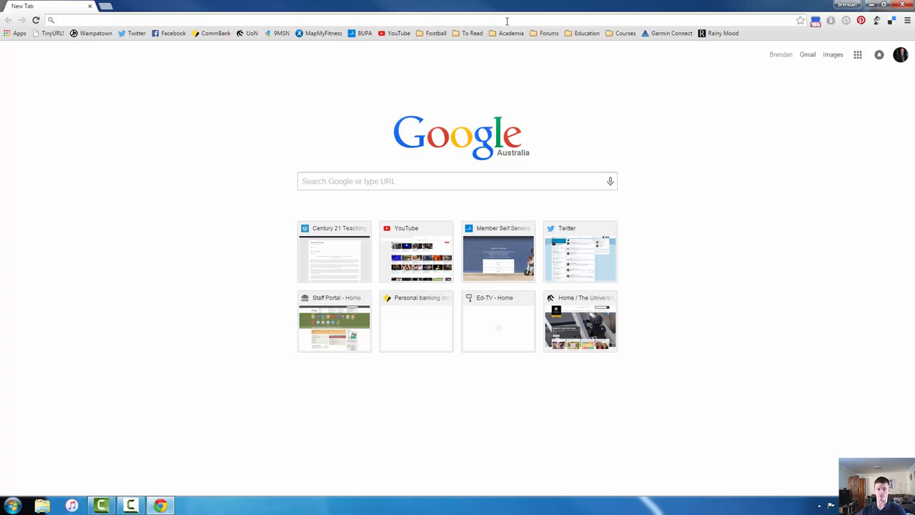
Step: Search 'DET portal' in the address bar to reach the sso.det.nsw.edu.au login page
type("DET portal")
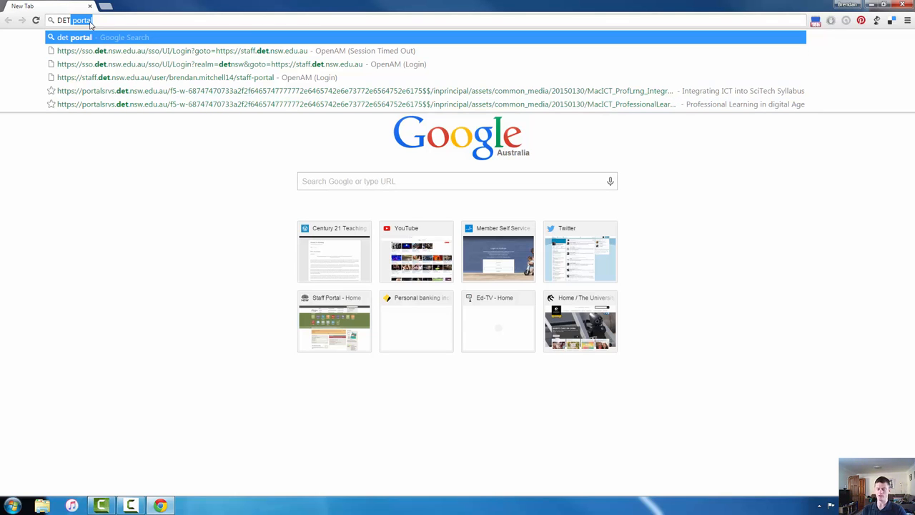
type("DET POR")
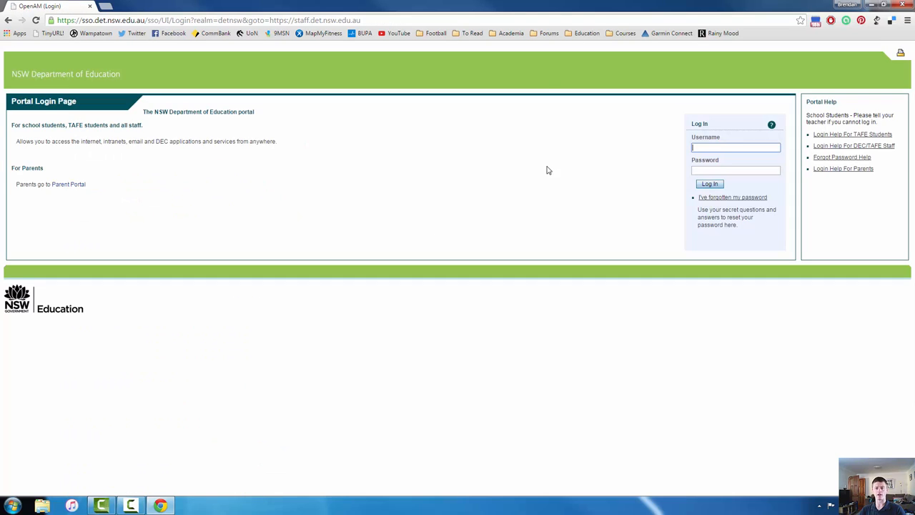
mouse_move(361, 188)
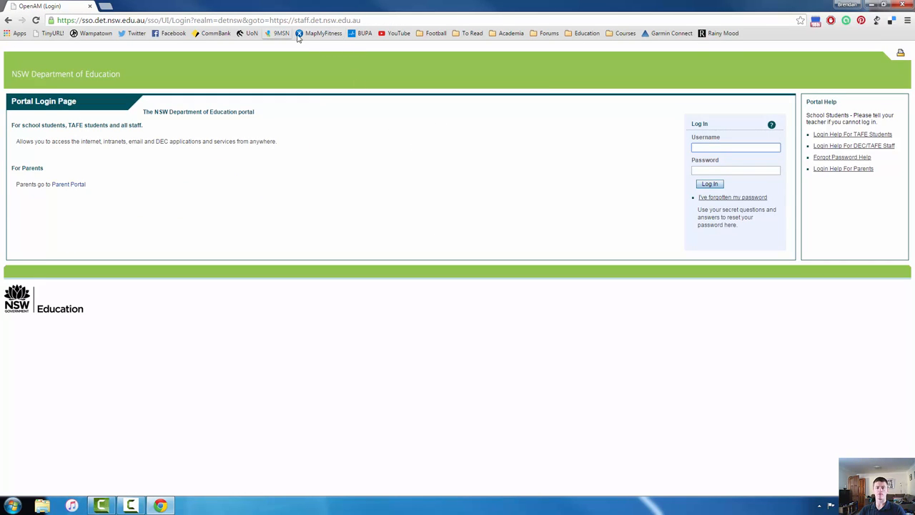
mouse_move(481, 89)
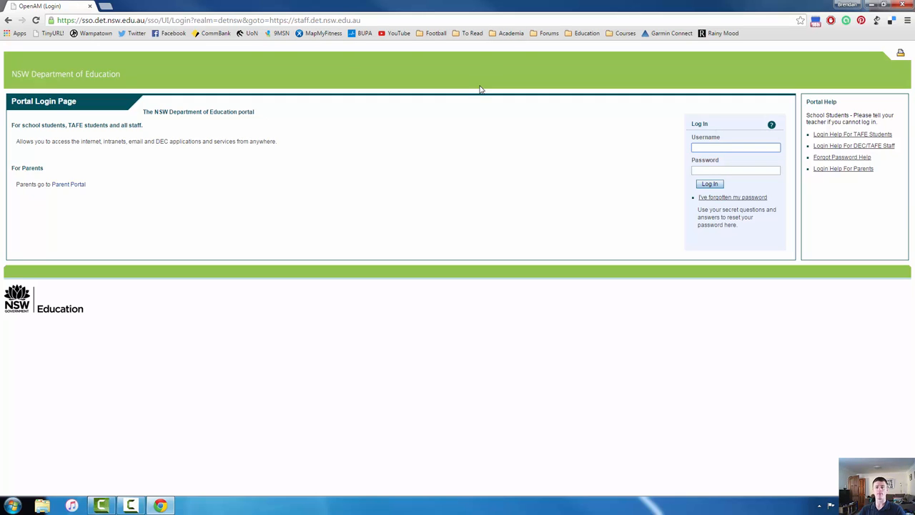
Step: Bookmark the portal login page from the Chrome menu, naming it 'DET Portal'
left_click(735, 148)
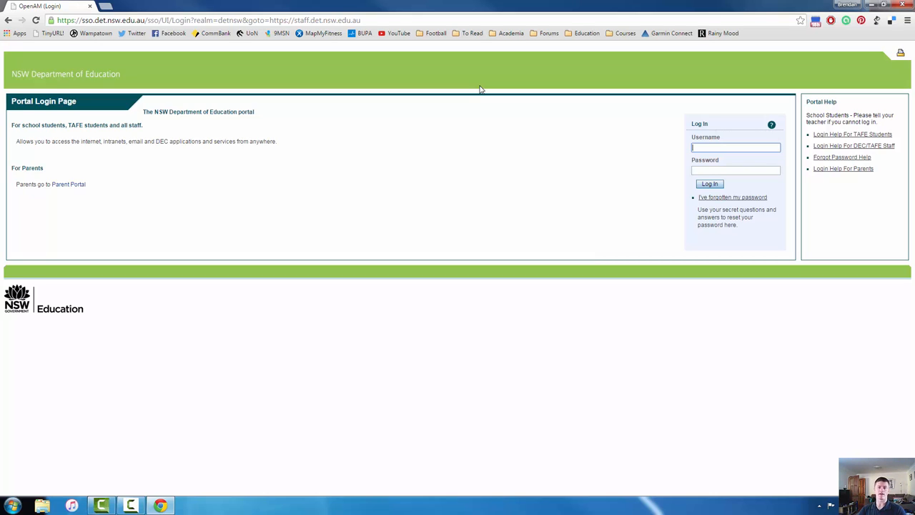
mouse_move(478, 89)
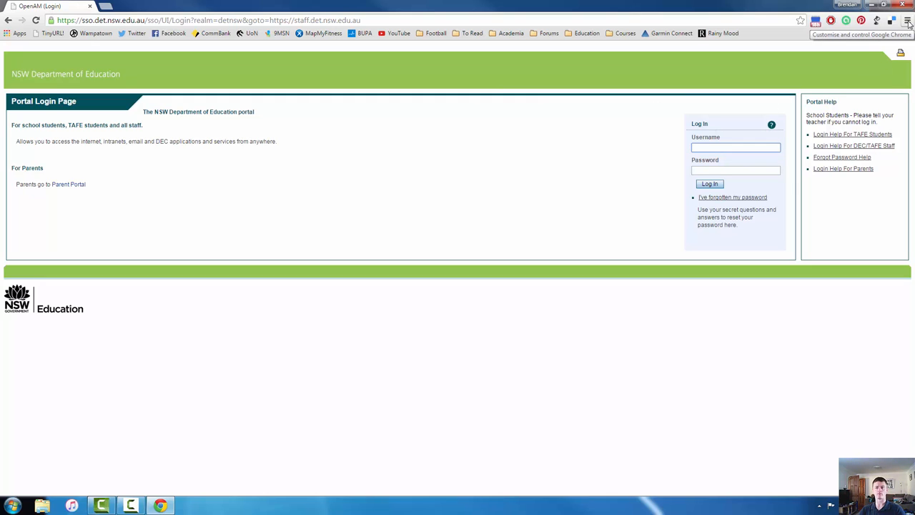
left_click(909, 20)
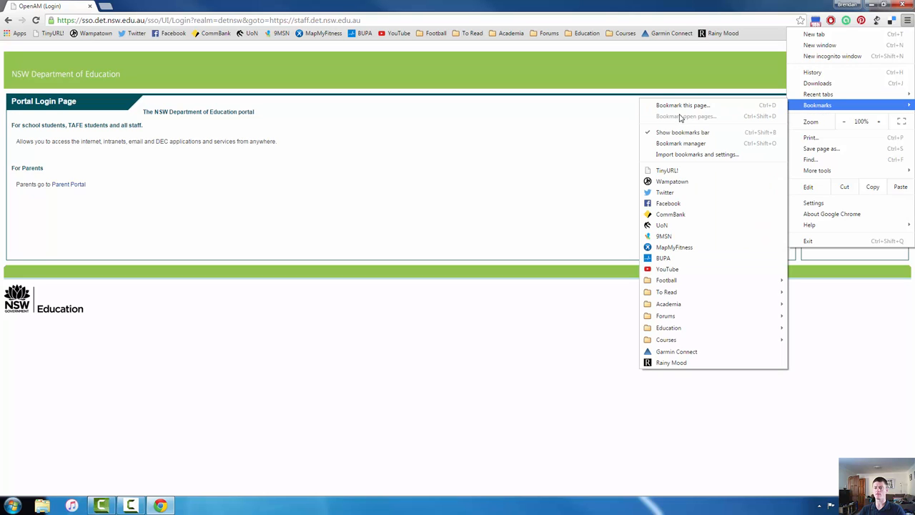
mouse_move(715, 105)
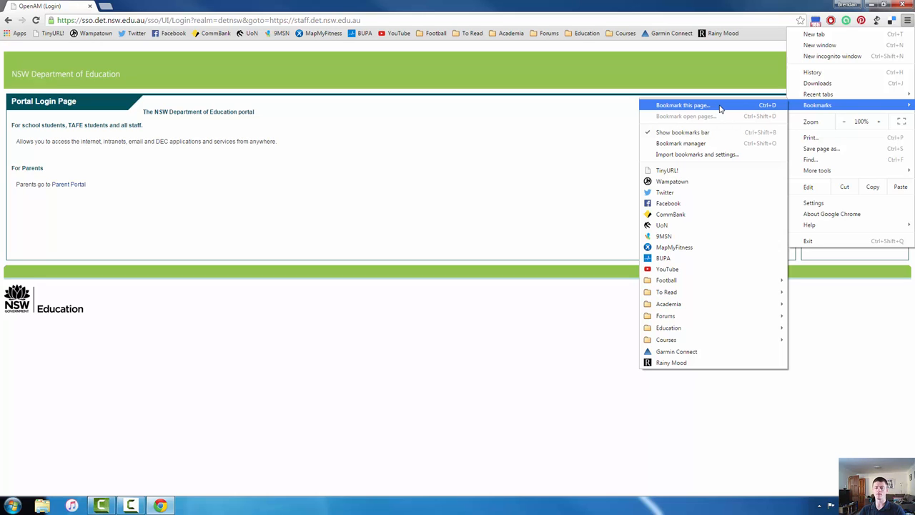
left_click(683, 105)
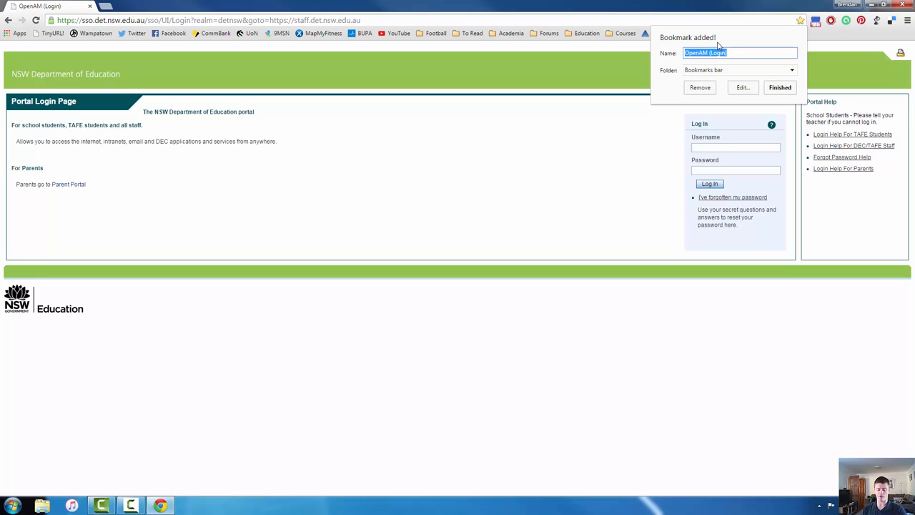
type("DET Portal")
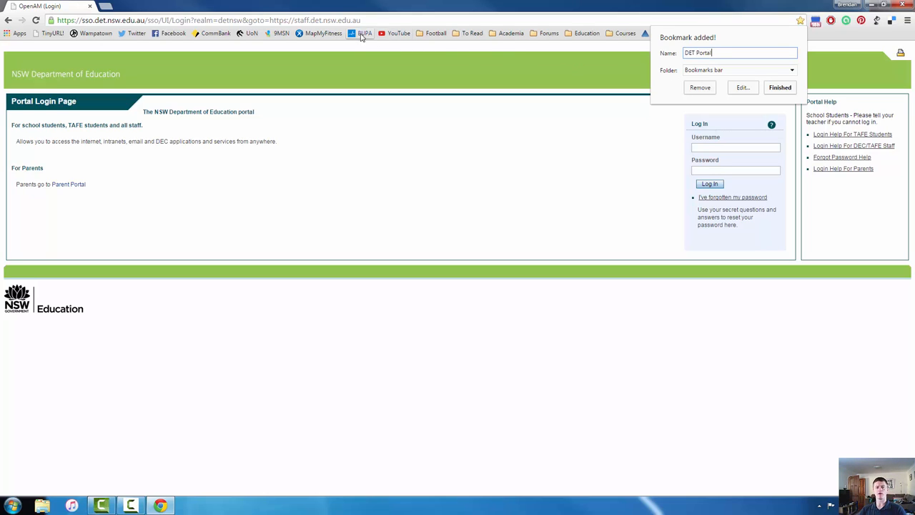
mouse_move(429, 37)
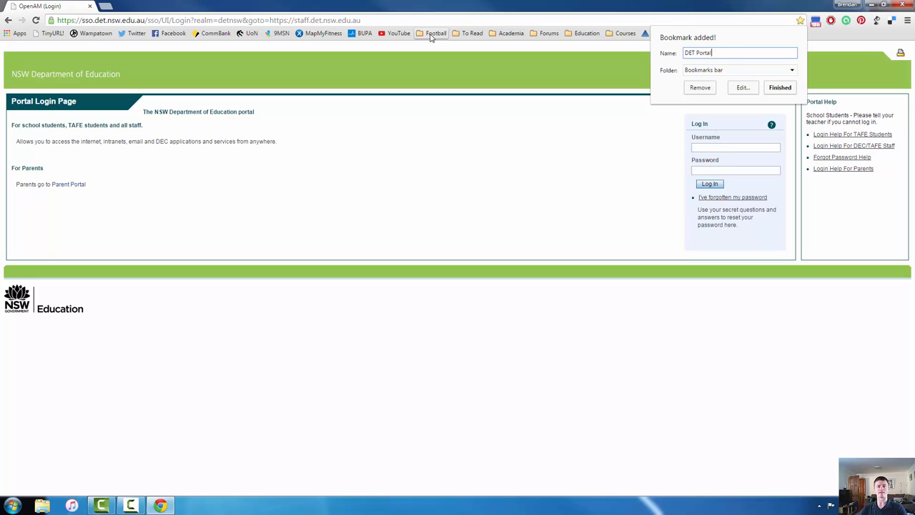
mouse_move(788, 75)
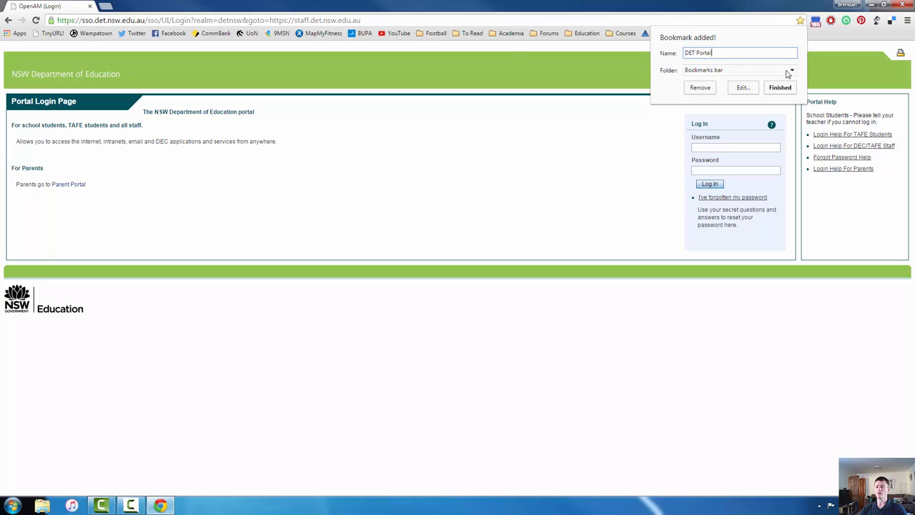
left_click(790, 69)
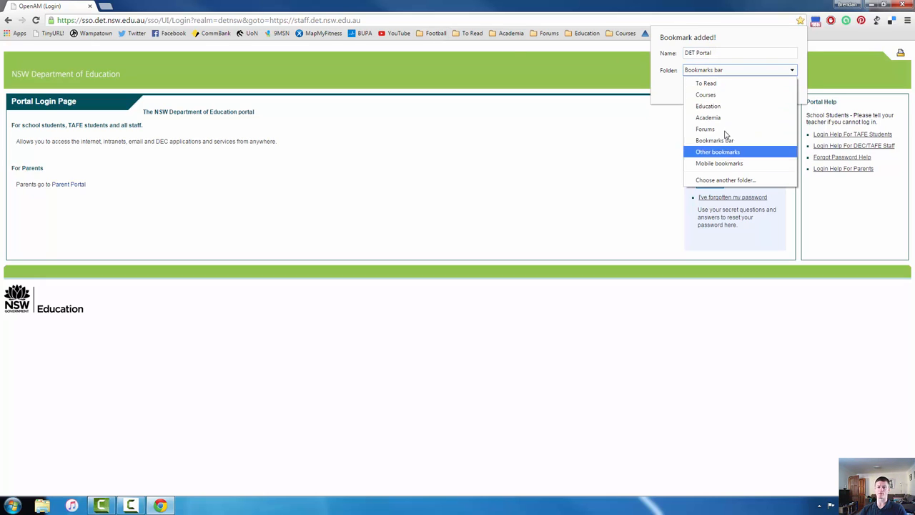
mouse_move(723, 89)
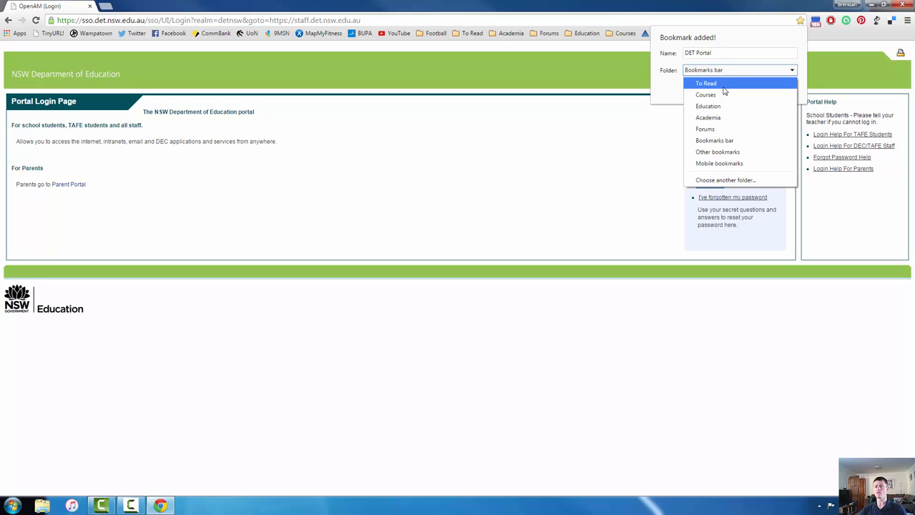
mouse_move(96, 34)
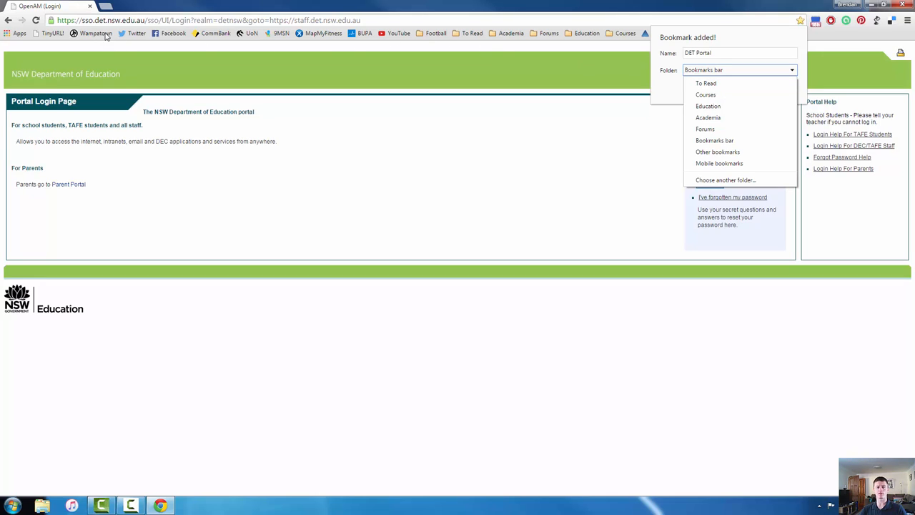
mouse_move(215, 36)
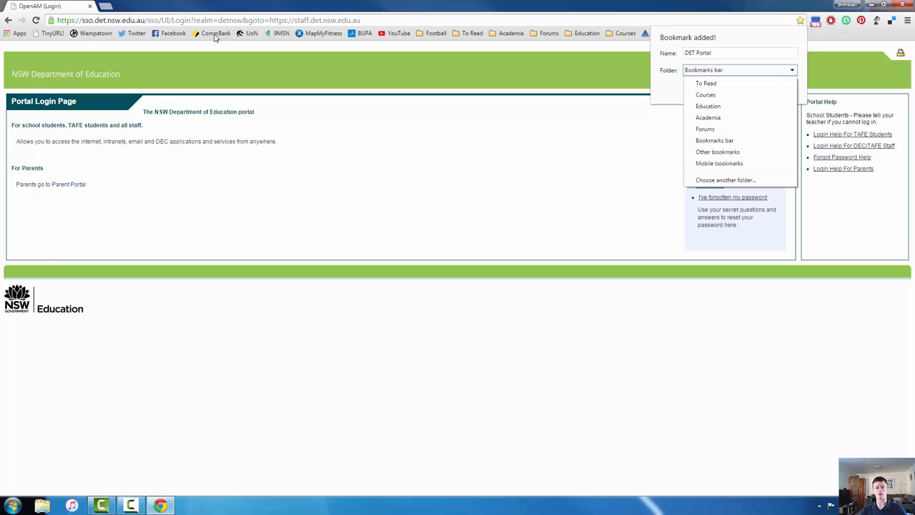
mouse_move(379, 35)
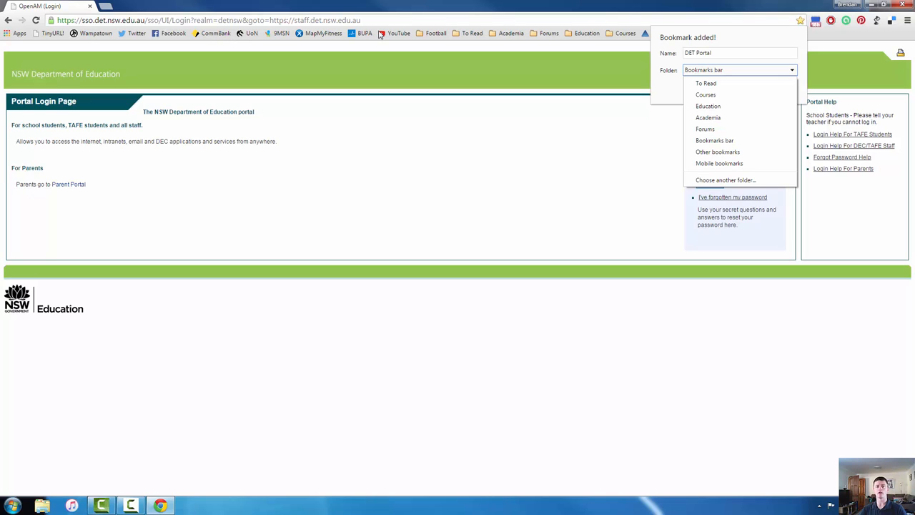
mouse_move(507, 74)
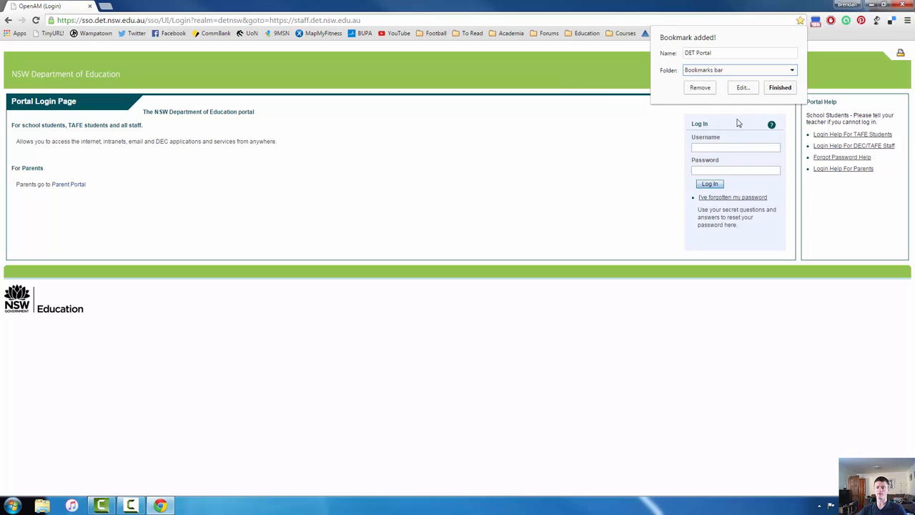
left_click(781, 87)
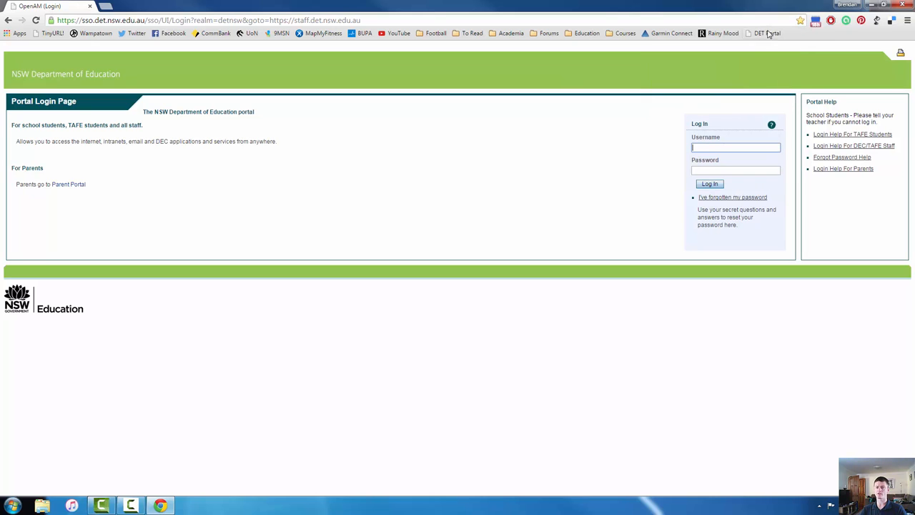
mouse_move(768, 33)
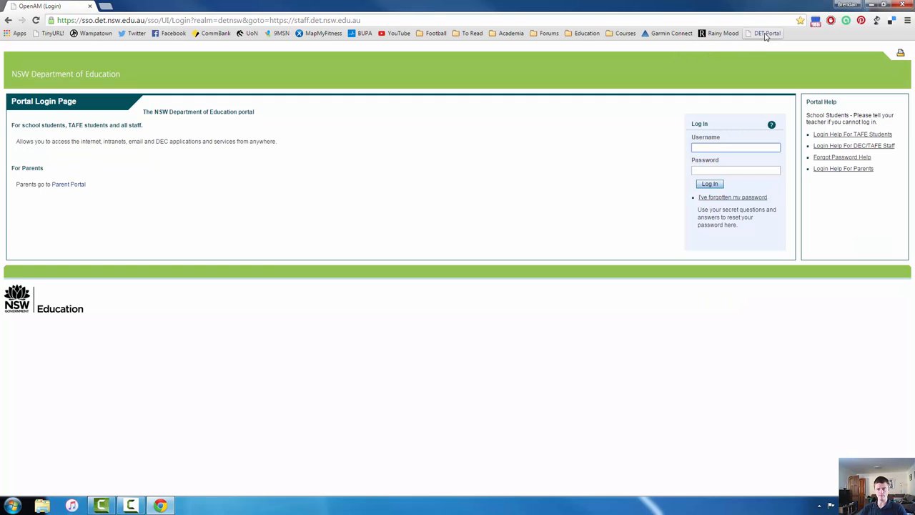
left_click(735, 148)
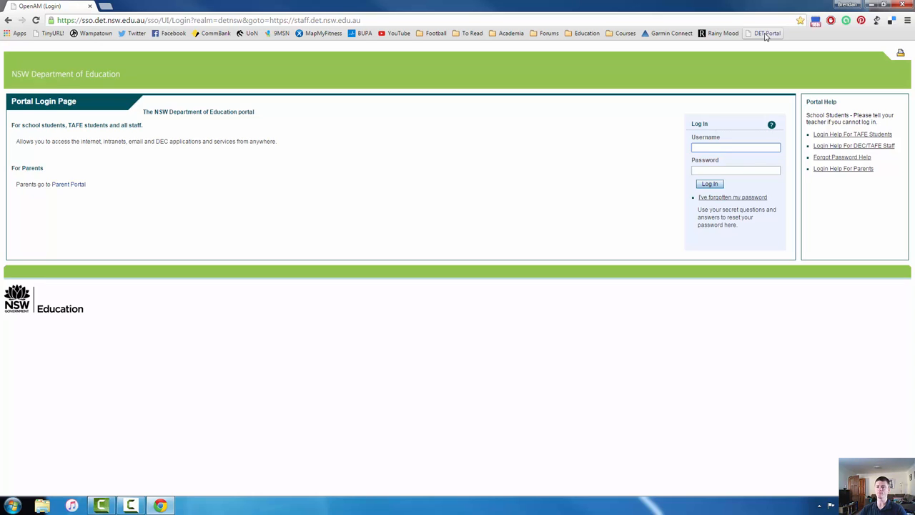
mouse_move(725, 44)
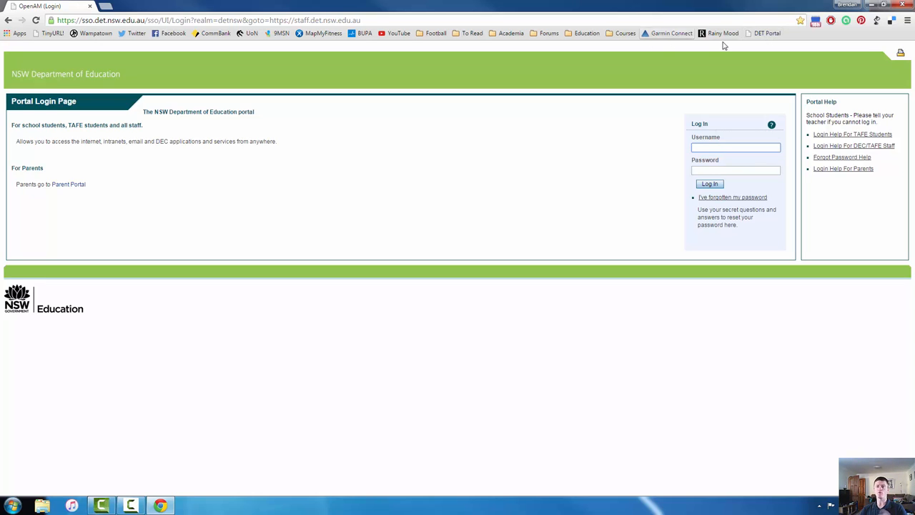
mouse_move(909, 20)
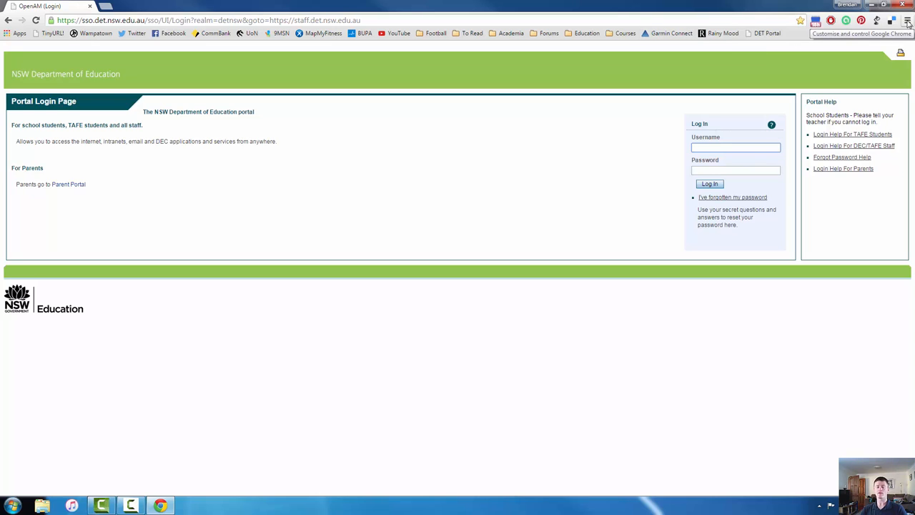
left_click(736, 147)
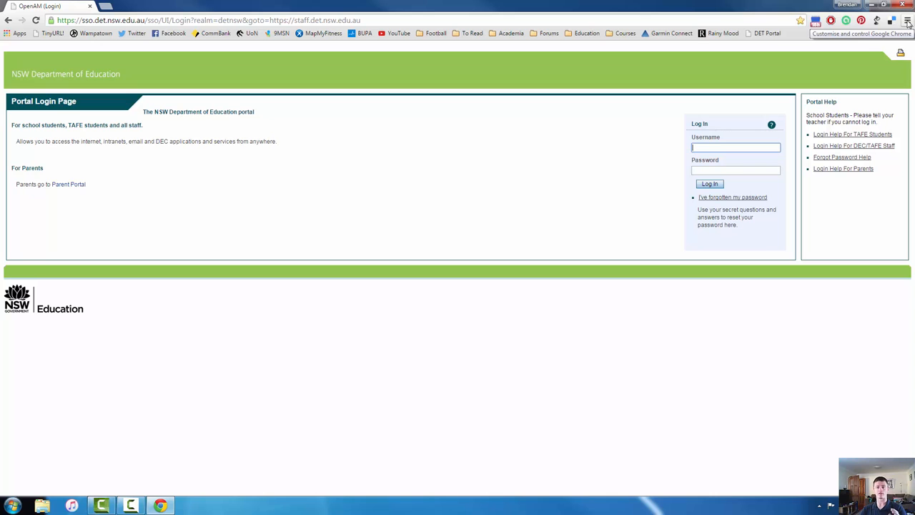
Step: Open Bookmark manager from the Chrome menu's Bookmarks submenu
left_click(909, 20)
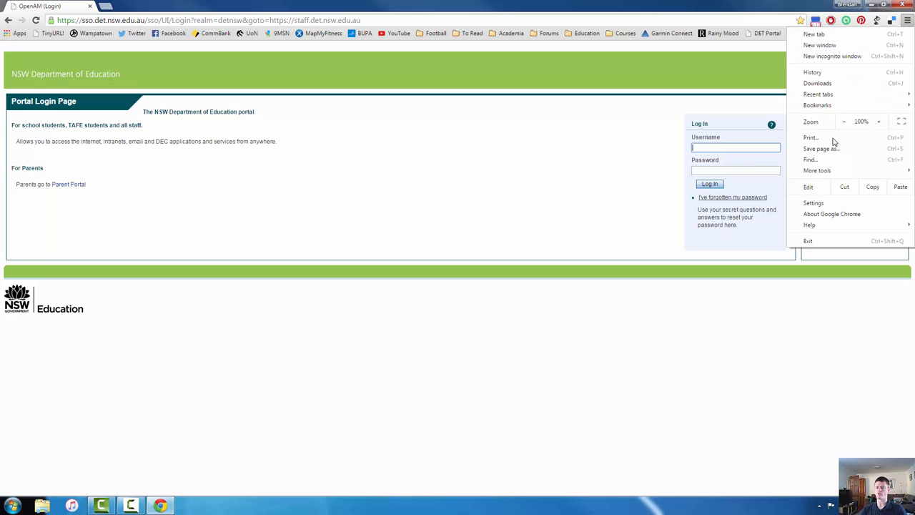
left_click(817, 105)
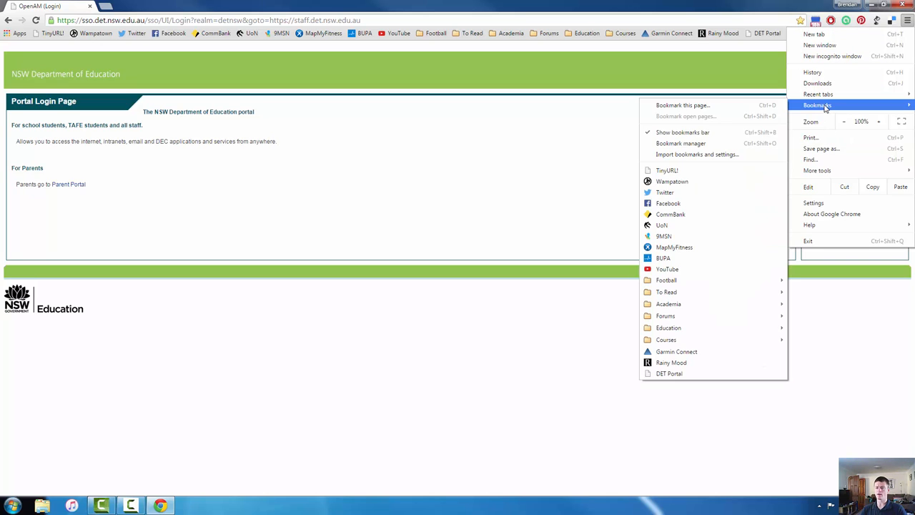
mouse_move(680, 143)
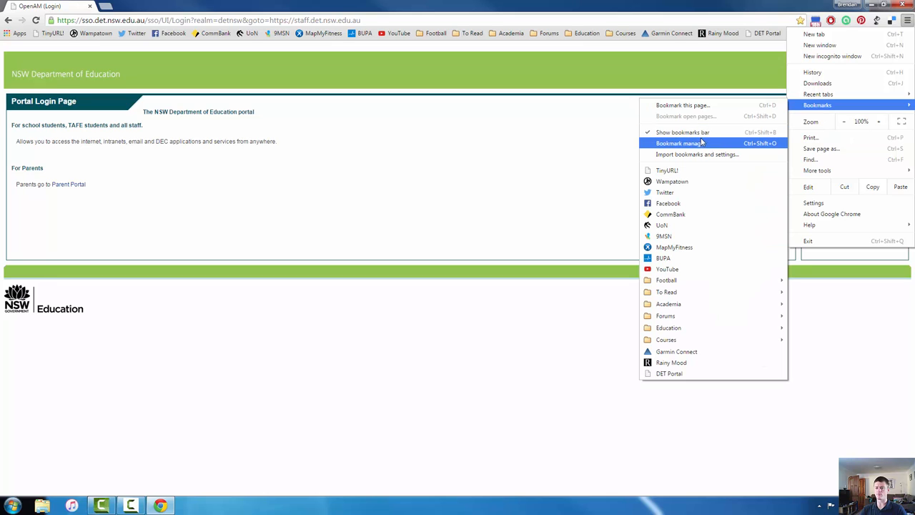
left_click(680, 143)
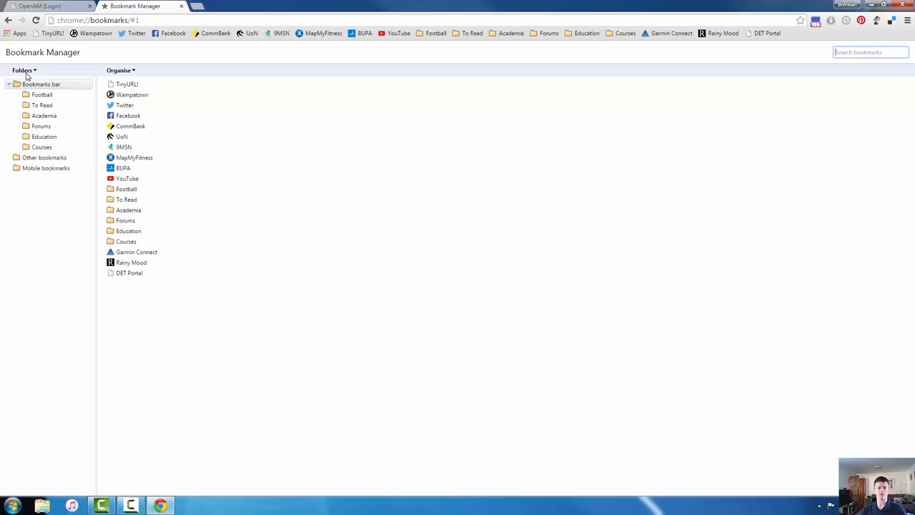
Step: Add a new folder to the bookmarks bar and rename it 'Mathematics'
left_click(24, 70)
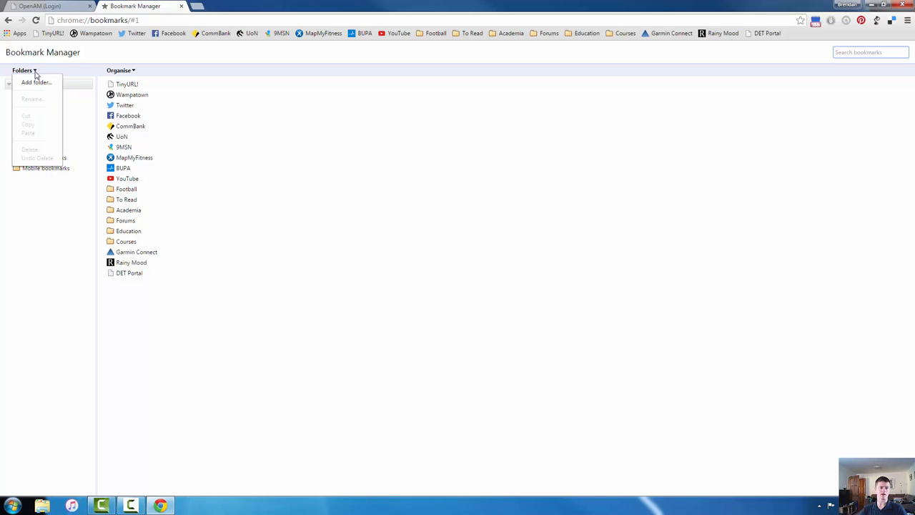
left_click(35, 82)
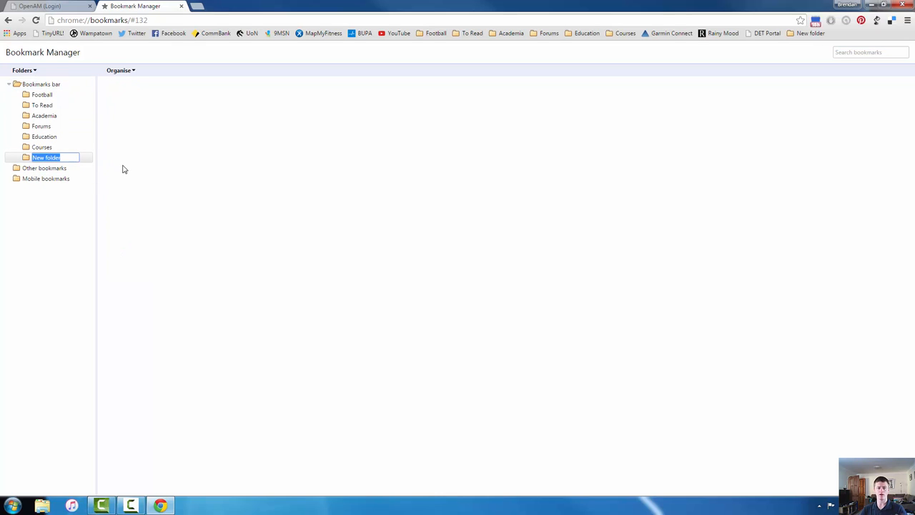
mouse_move(137, 188)
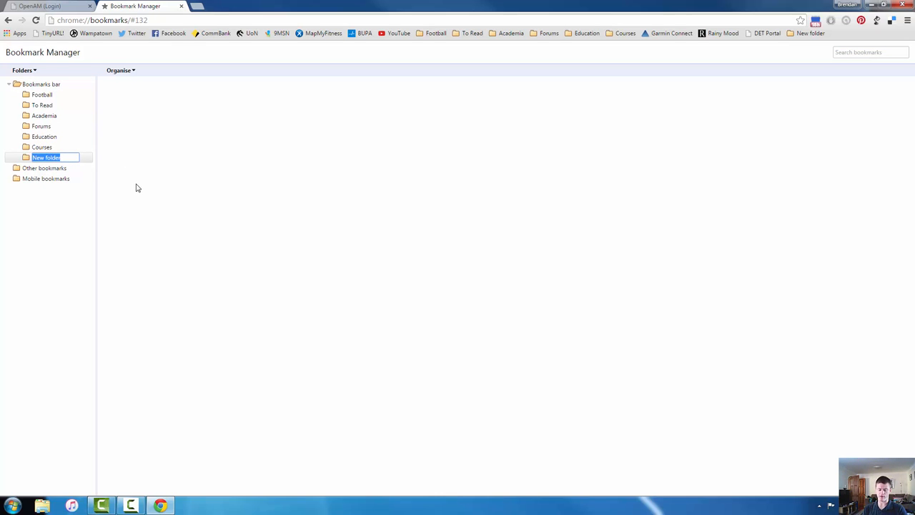
key("Return")
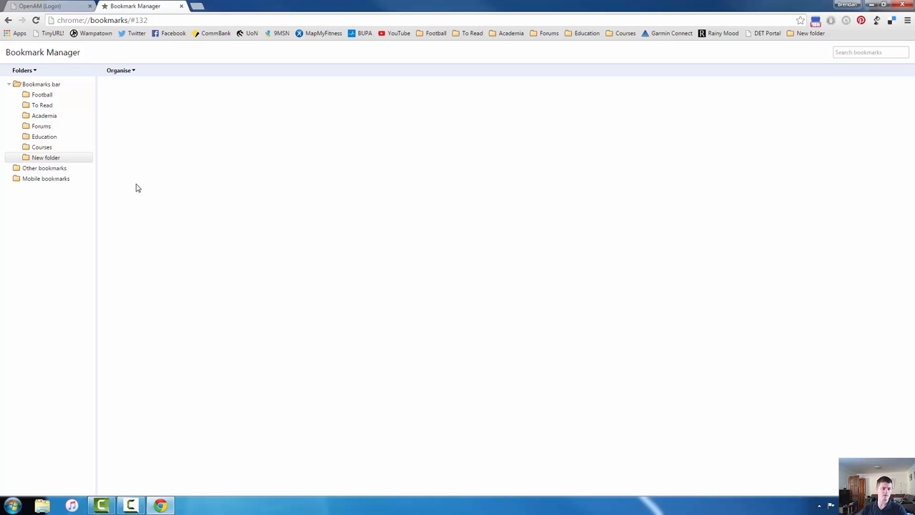
right_click(46, 158)
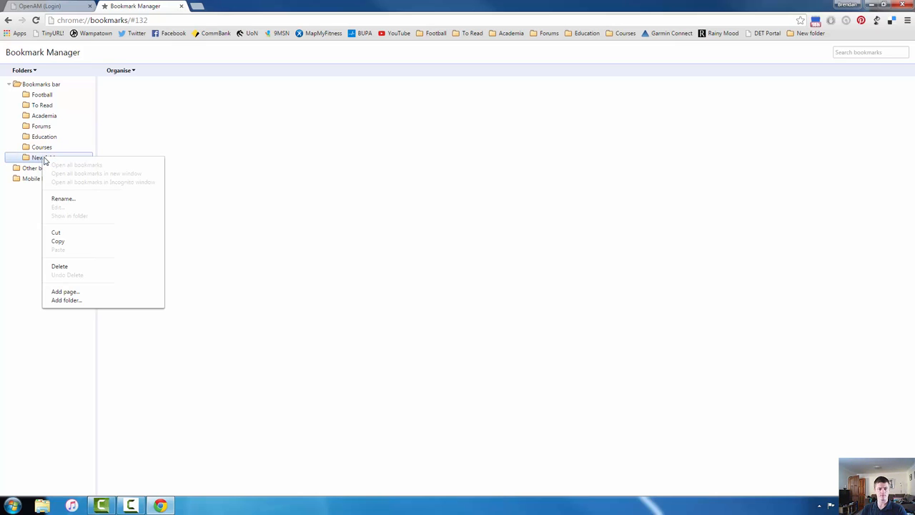
left_click(63, 198)
type("Mathematics")
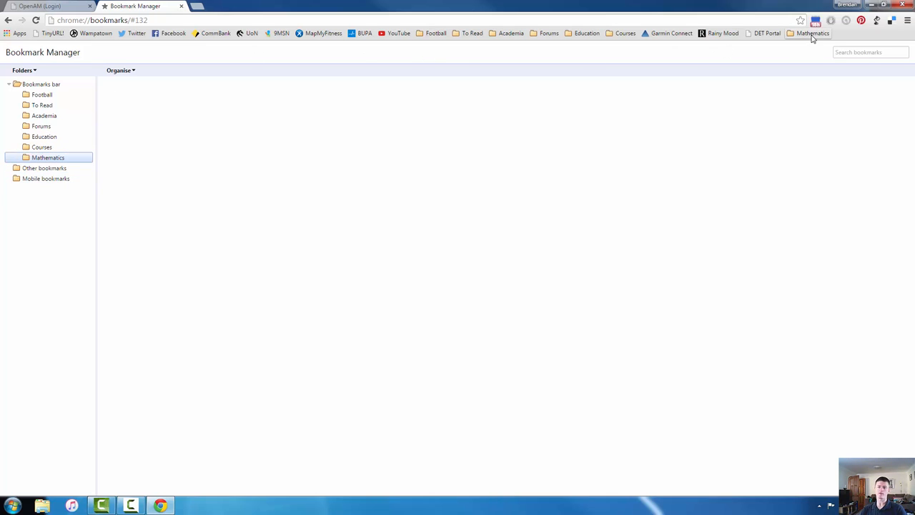
mouse_move(792, 41)
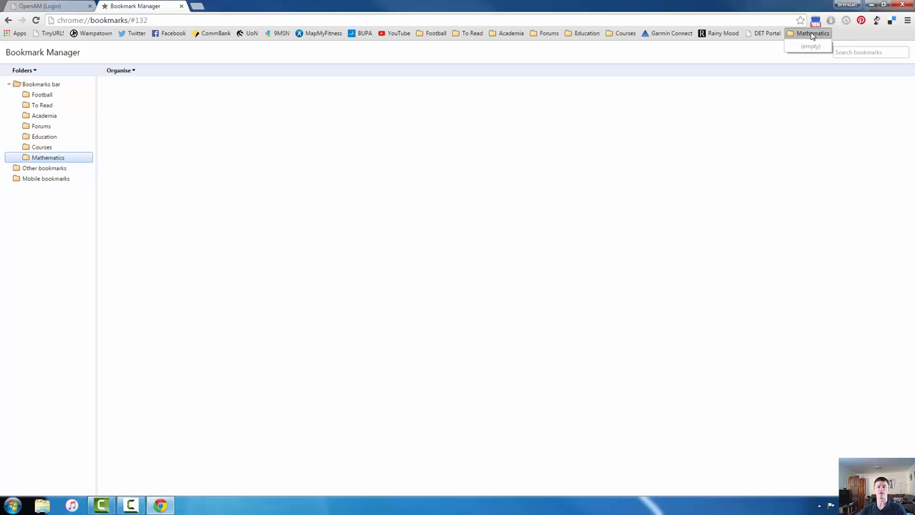
mouse_move(597, 112)
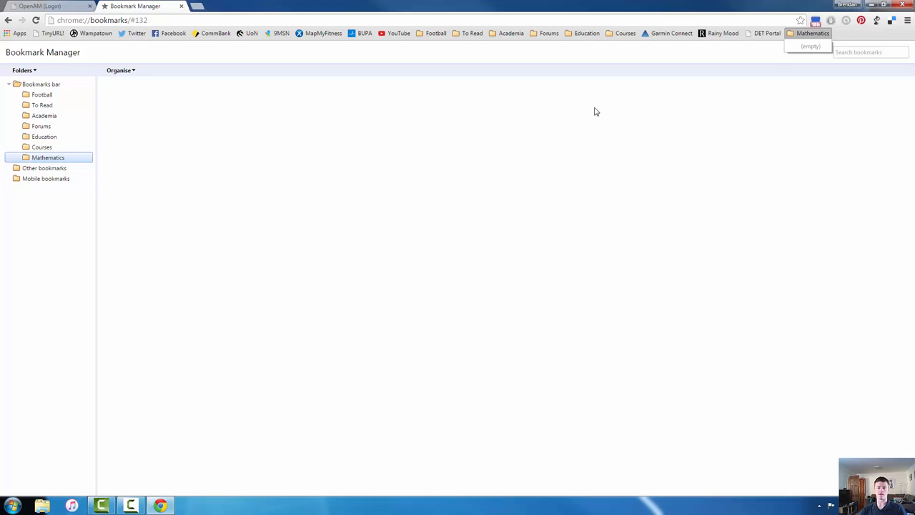
left_click(587, 33)
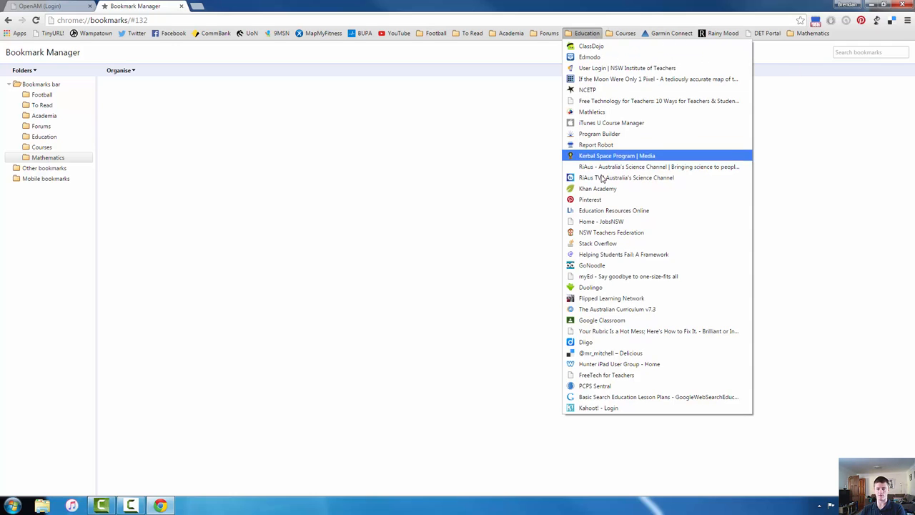
left_click(426, 49)
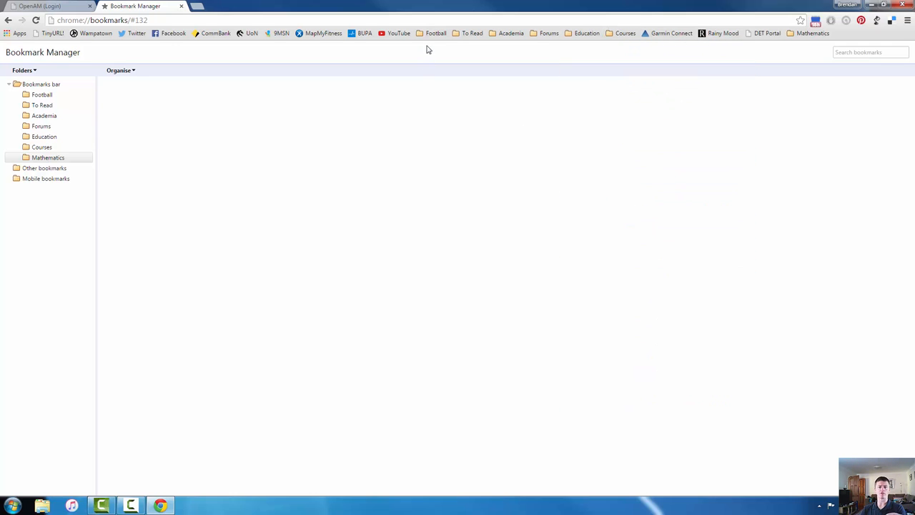
mouse_move(436, 33)
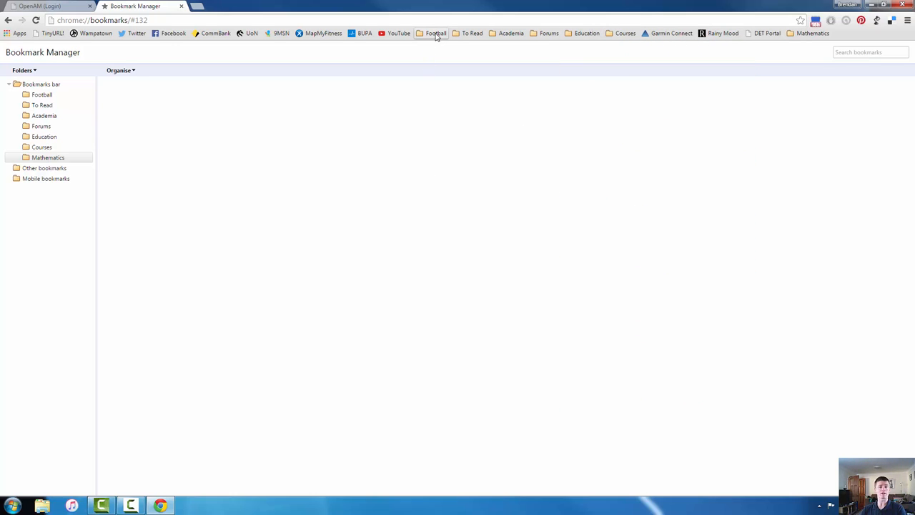
left_click(436, 33)
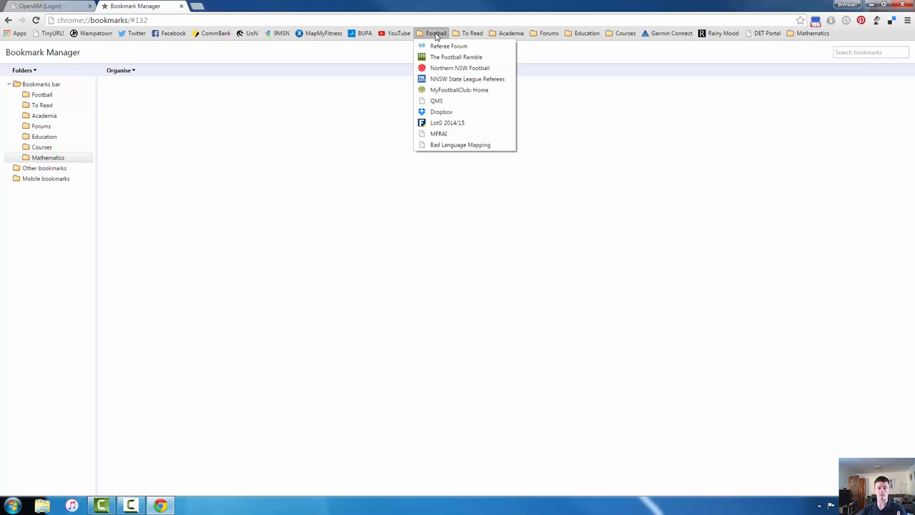
left_click(618, 143)
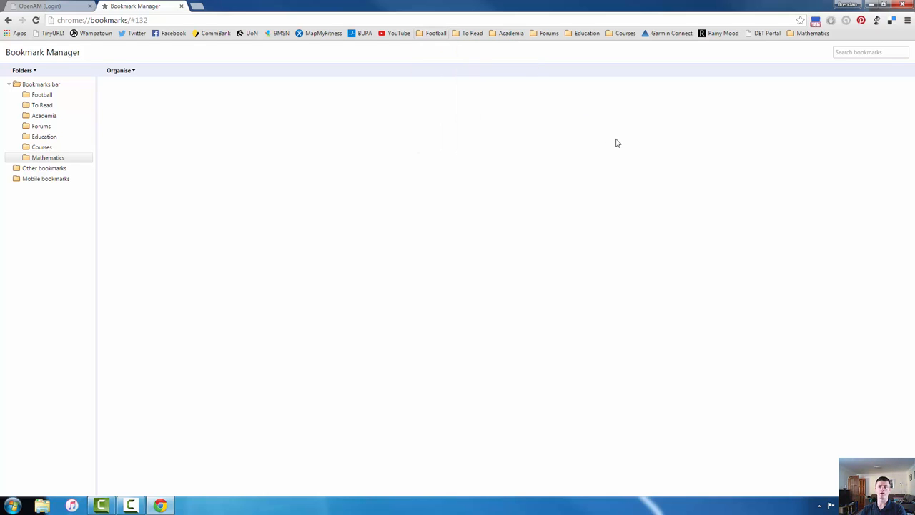
mouse_move(573, 129)
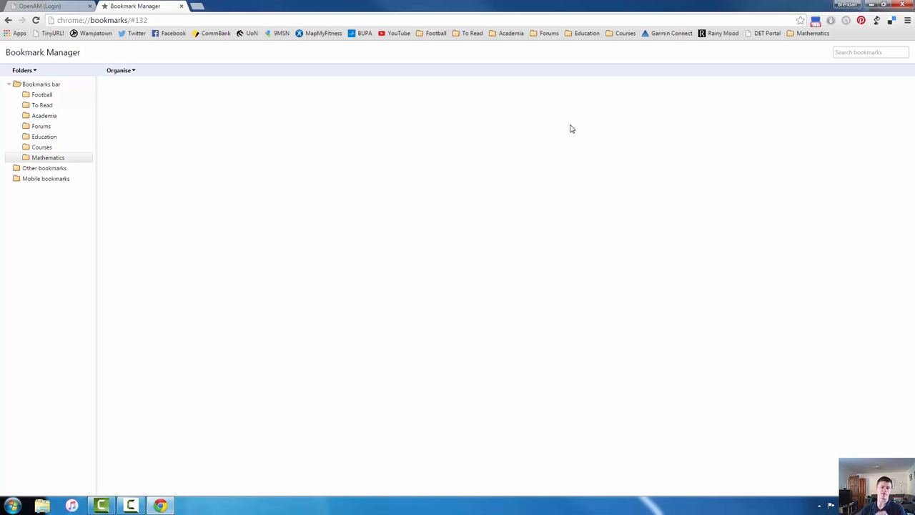
mouse_move(617, 5)
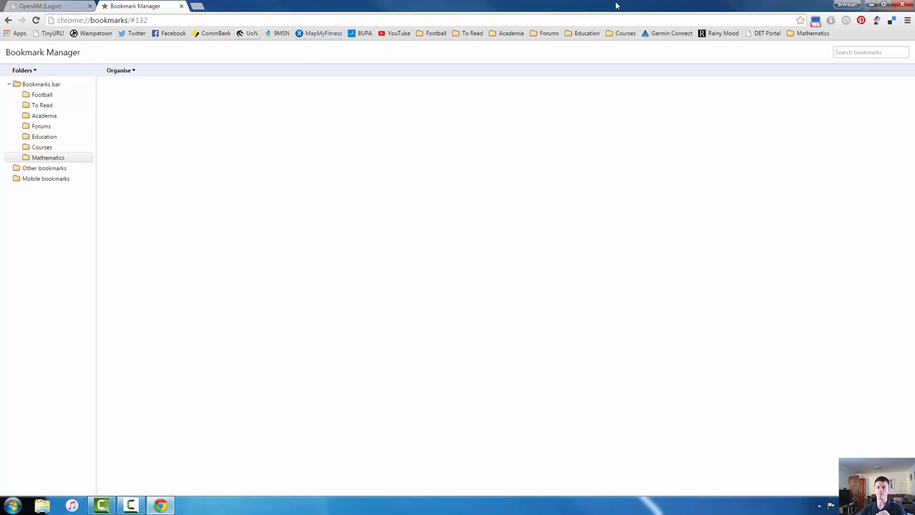
mouse_move(299, 7)
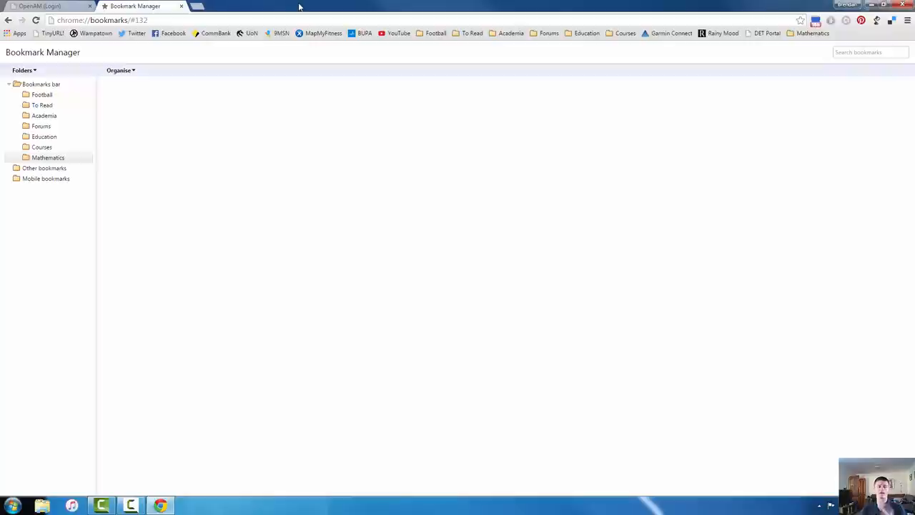
mouse_move(636, 4)
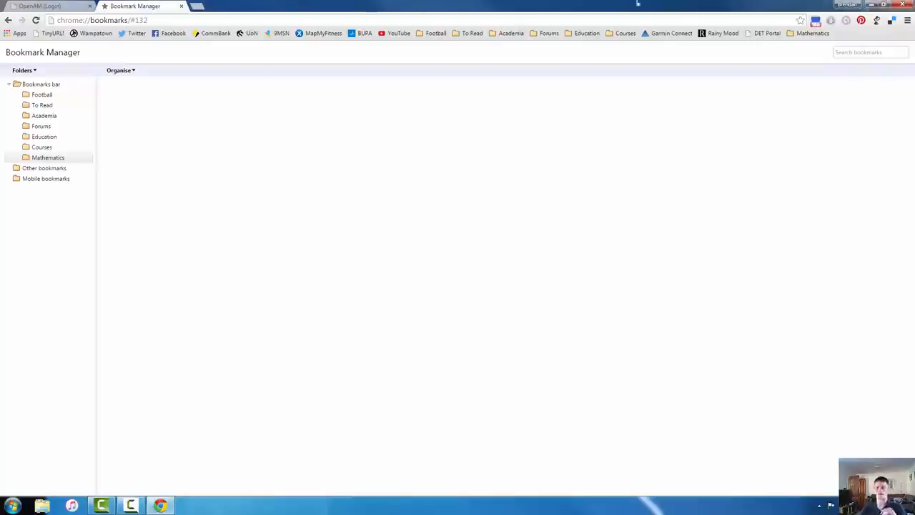